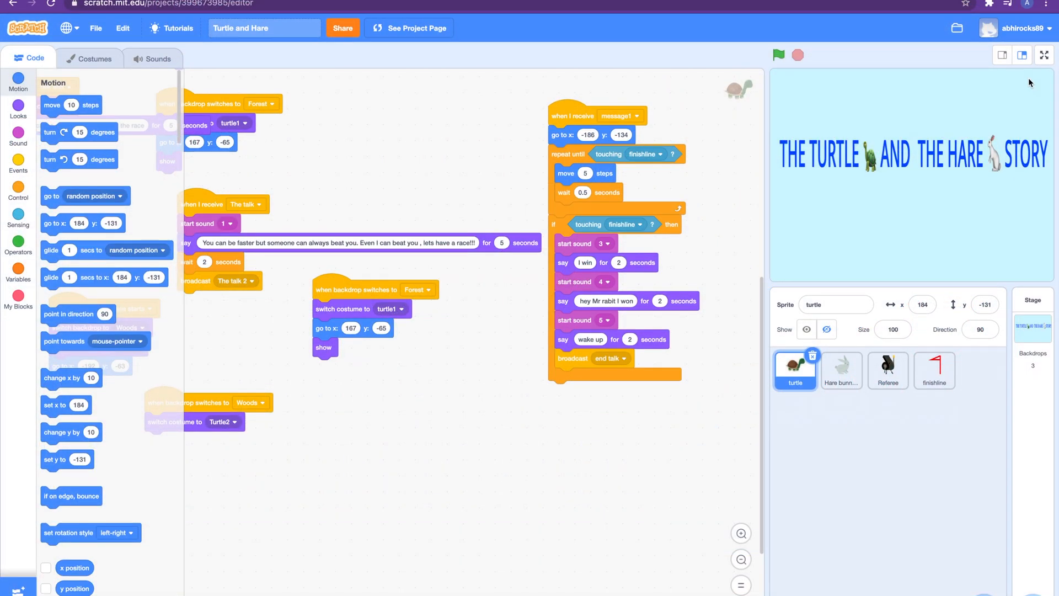
{"action": "mouse_move", "coordinate": [798, 228]}
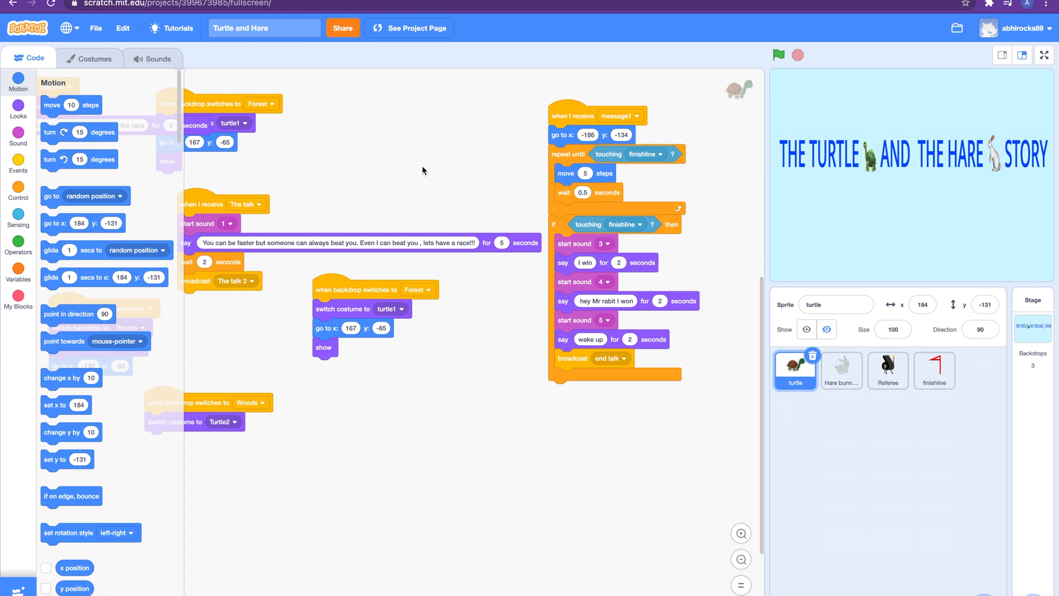
- Switch the Turtle and Hare project's stage to full screen
{"action": "left_click", "coordinate": [1043, 54]}
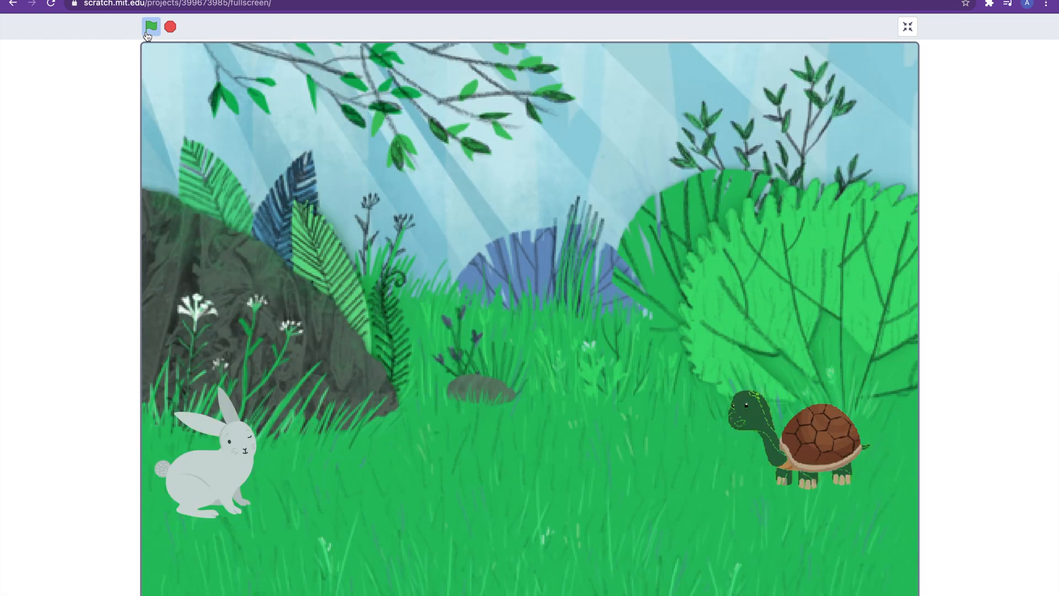
- Play the story from the green flag through to the turtle's night-time victory line
{"action": "left_click", "coordinate": [150, 27]}
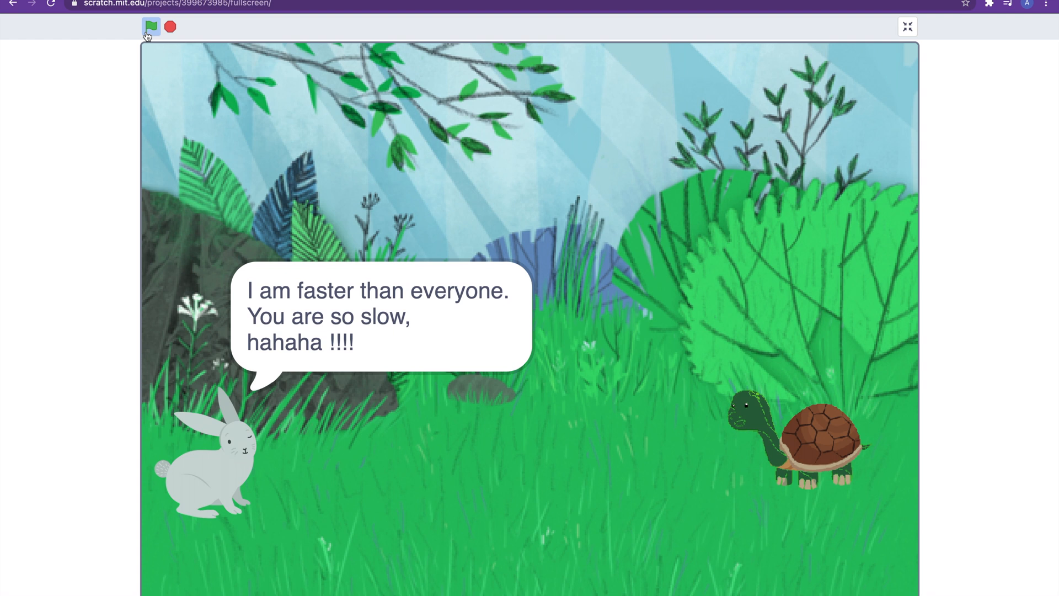
{"action": "left_click", "coordinate": [150, 27]}
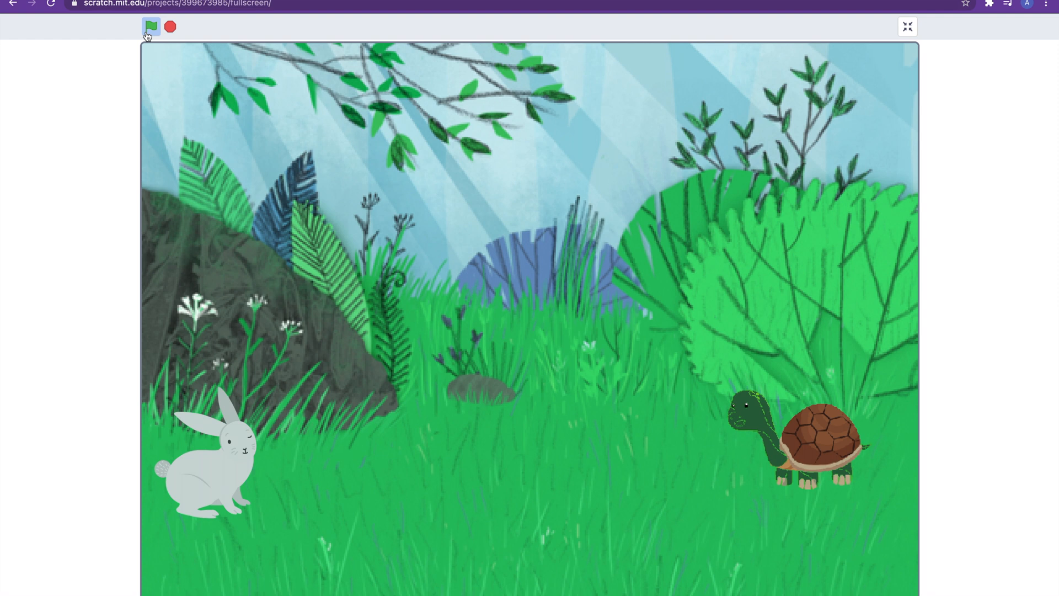
{"action": "left_click", "coordinate": [150, 26]}
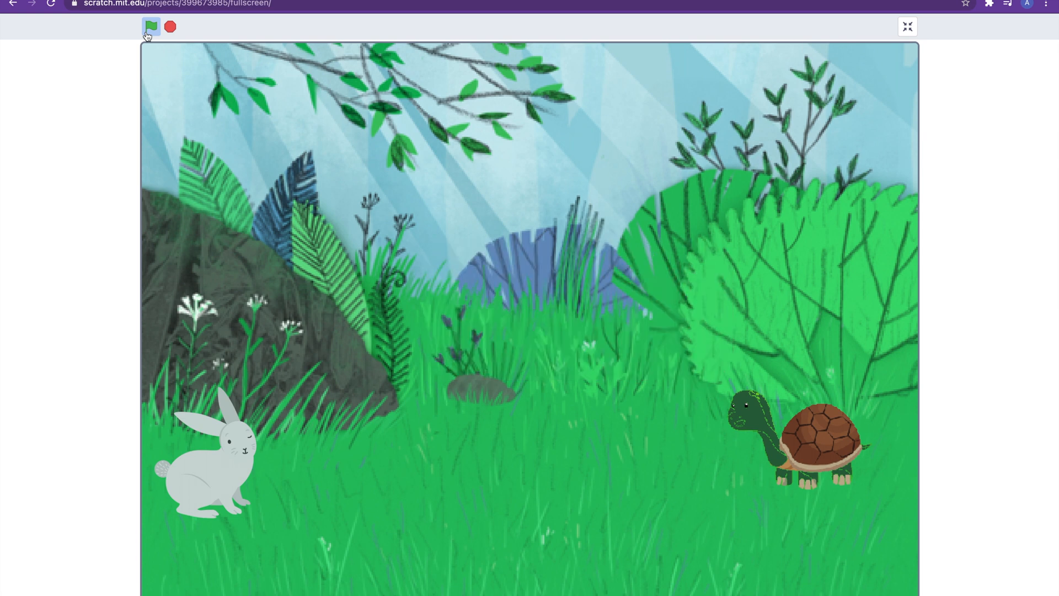
{"action": "left_click", "coordinate": [151, 26]}
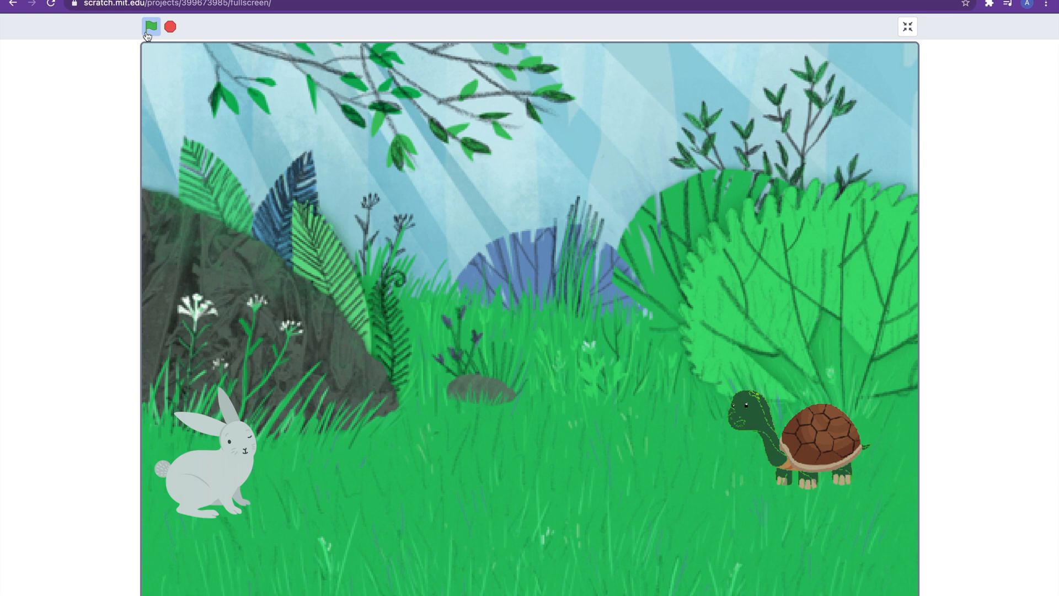
{"action": "left_click", "coordinate": [151, 26]}
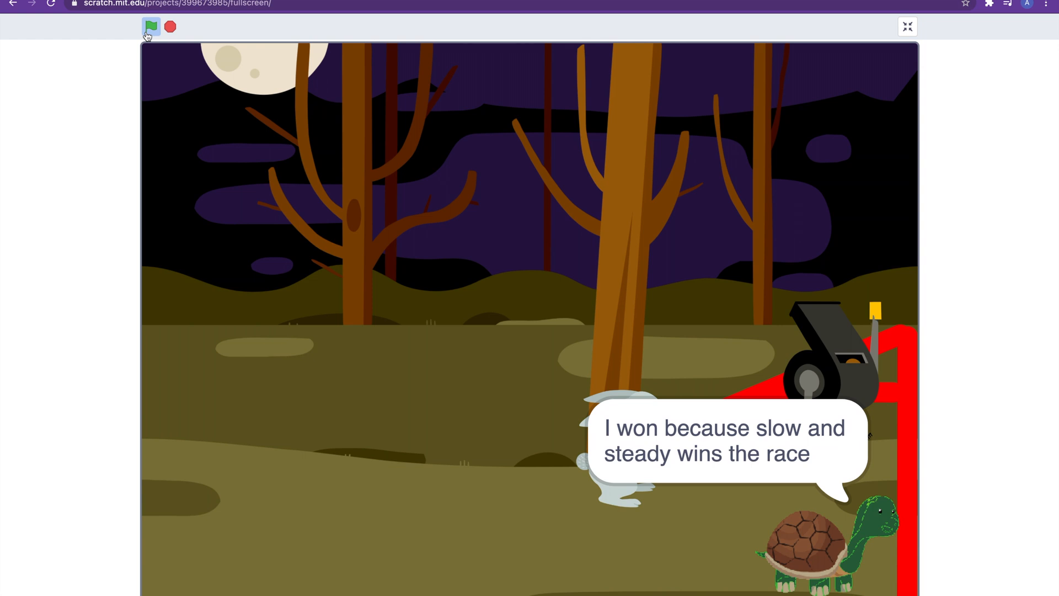
{"action": "left_click", "coordinate": [150, 27]}
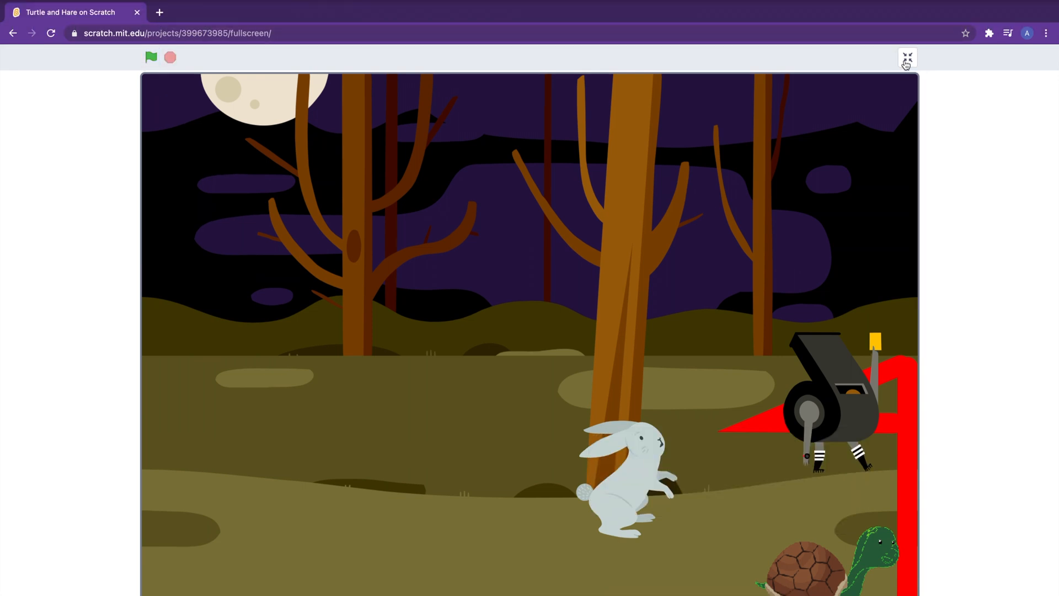
- Exit full screen, browse the Hare bunny, Referee and finishline scripts, then select Stage
{"action": "left_click", "coordinate": [906, 57]}
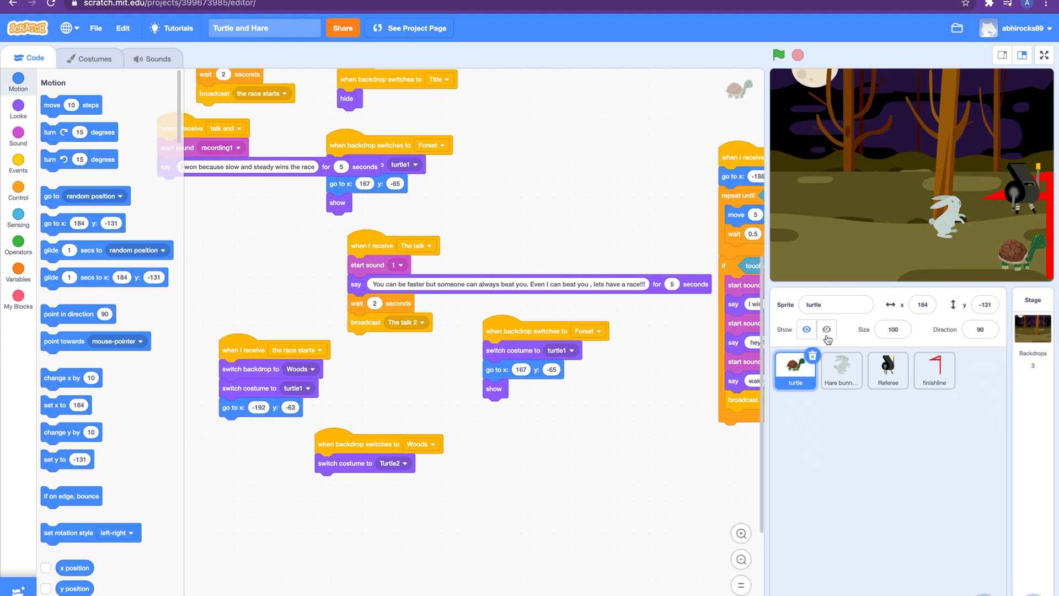
{"action": "mouse_move", "coordinate": [810, 383]}
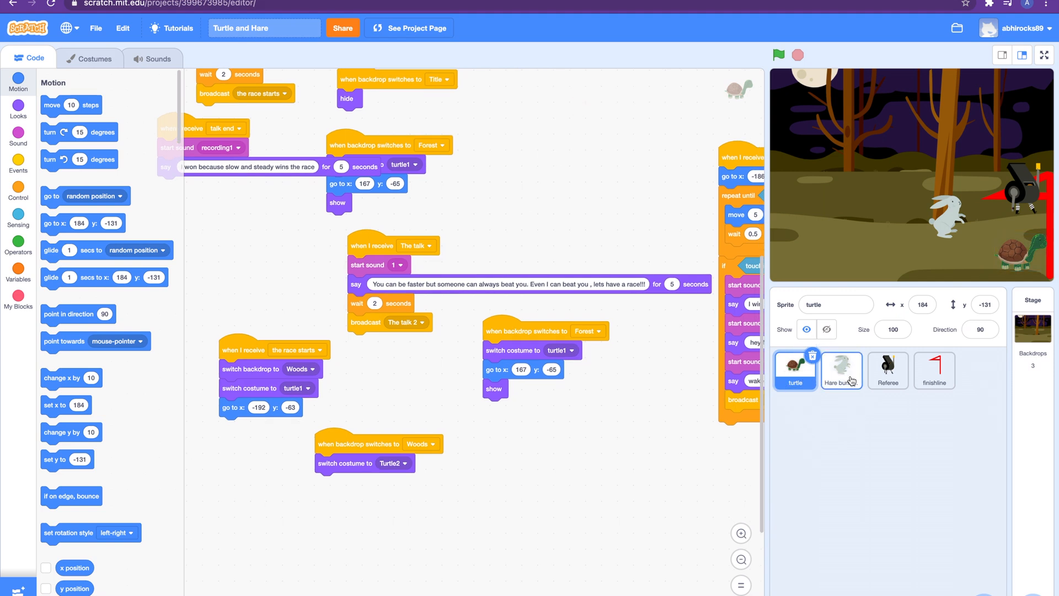
{"action": "left_click", "coordinate": [841, 370]}
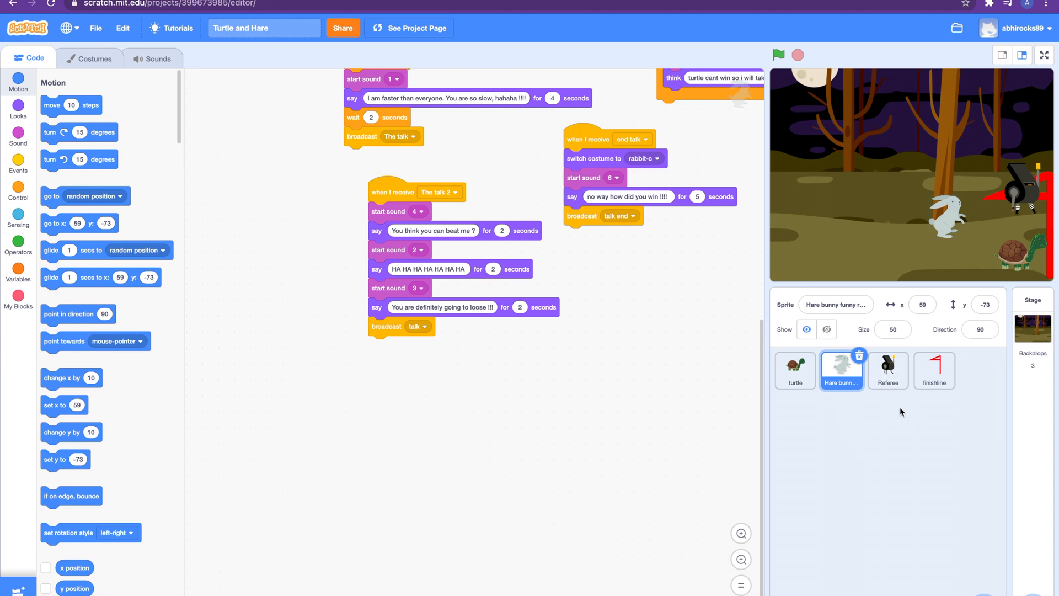
{"action": "left_click", "coordinate": [888, 370]}
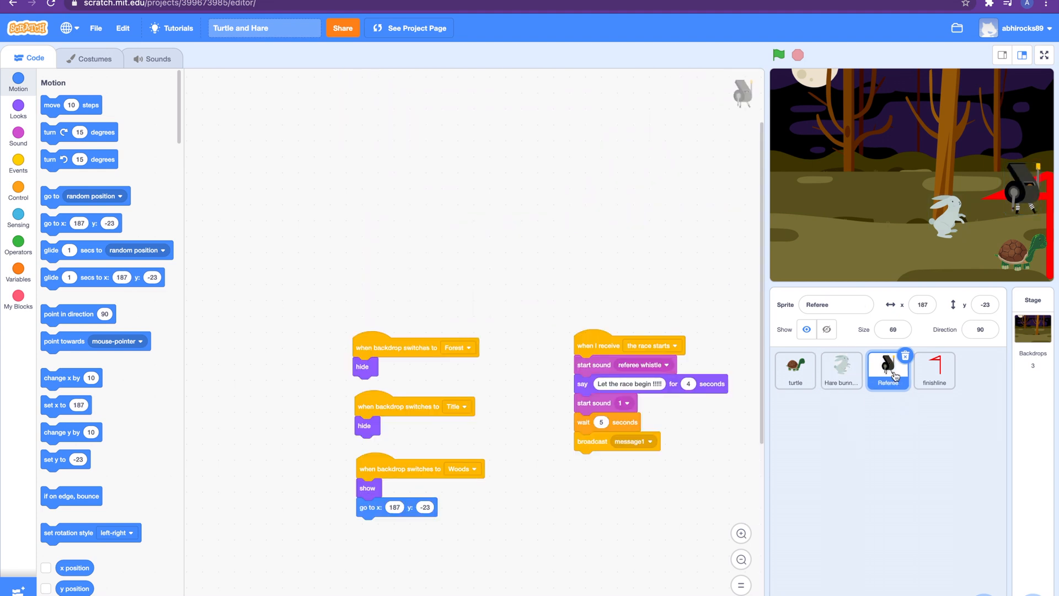
{"action": "mouse_move", "coordinate": [934, 370]}
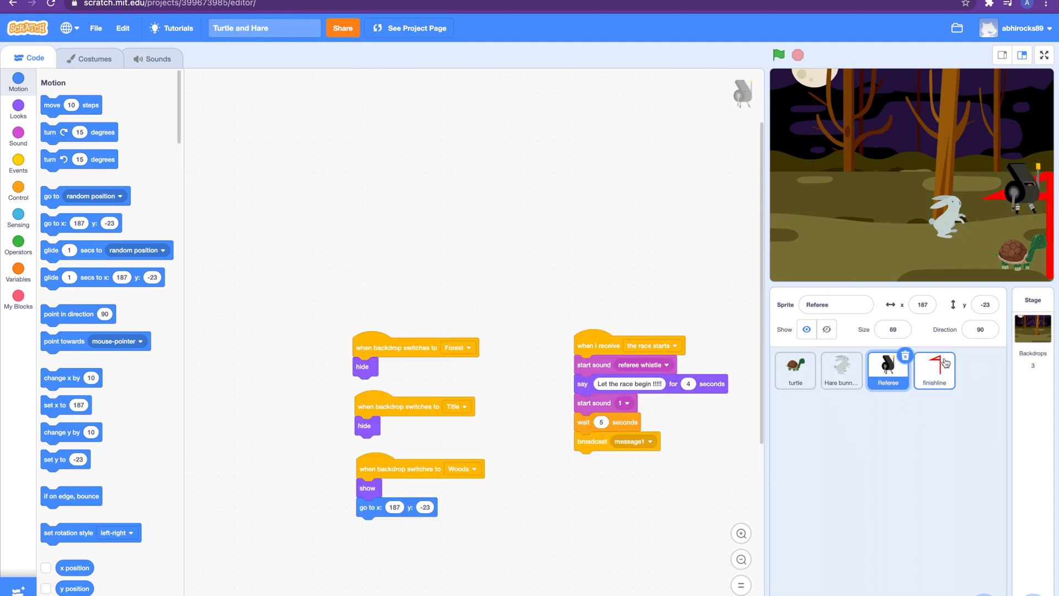
{"action": "left_click", "coordinate": [933, 370]}
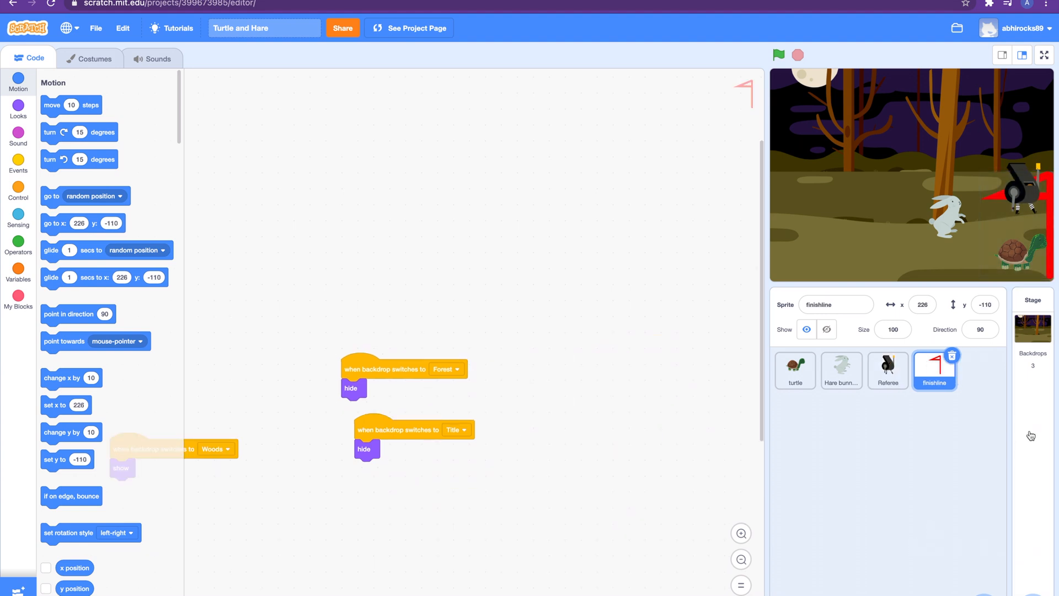
{"action": "left_click", "coordinate": [1032, 307]}
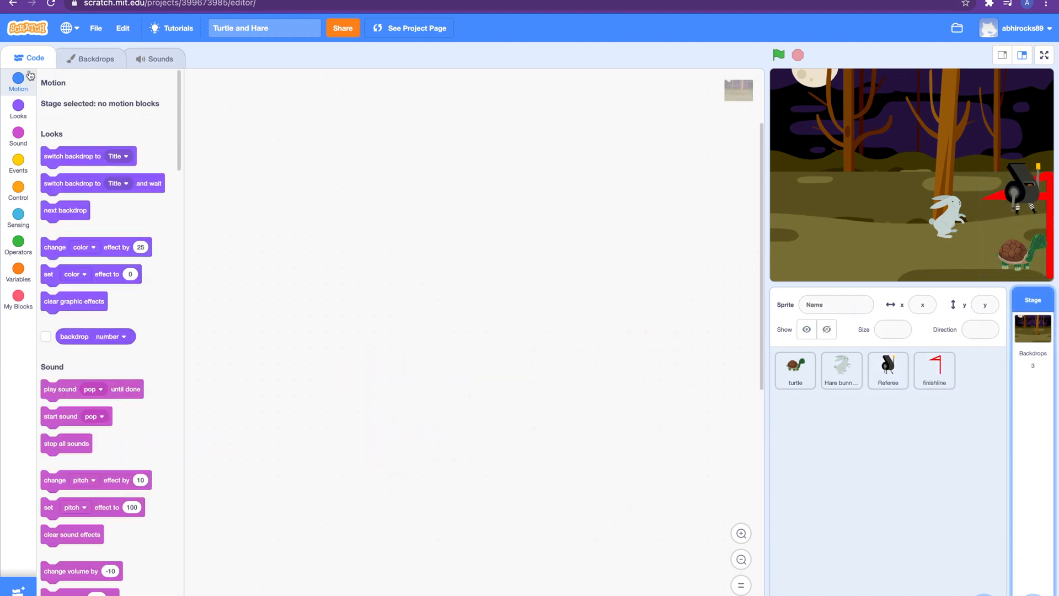
- Open the Stage backdrops and view the Forest and Title backdrops
{"action": "left_click", "coordinate": [95, 58]}
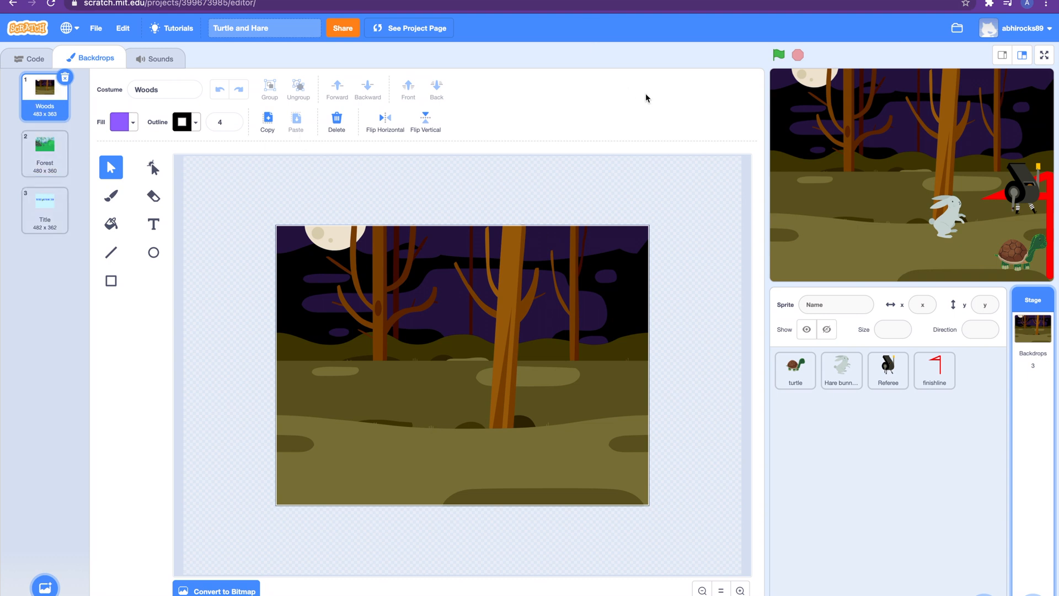
{"action": "mouse_move", "coordinate": [2, 205]}
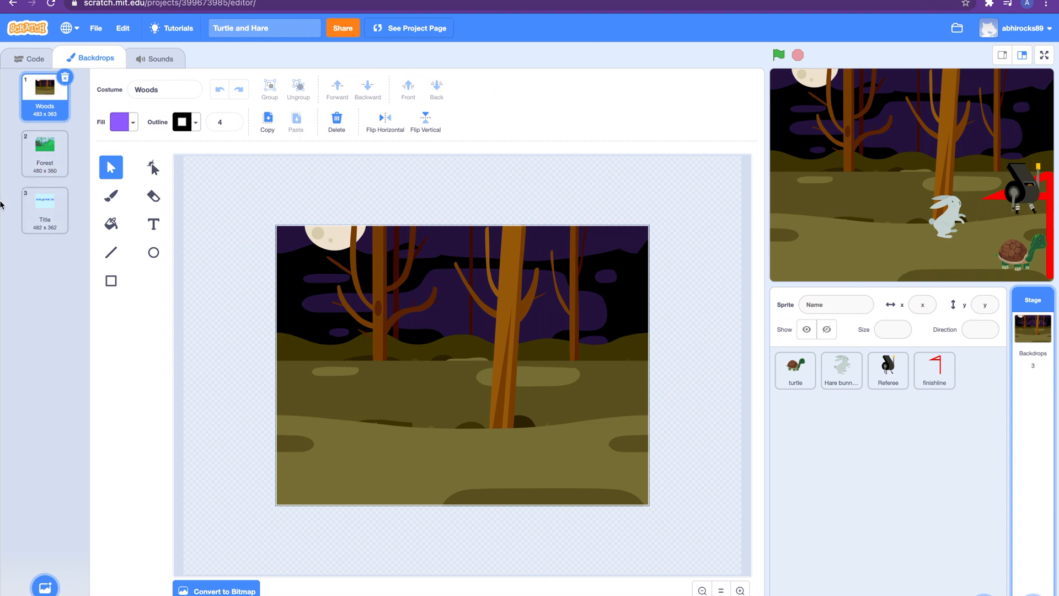
{"action": "left_click", "coordinate": [44, 153]}
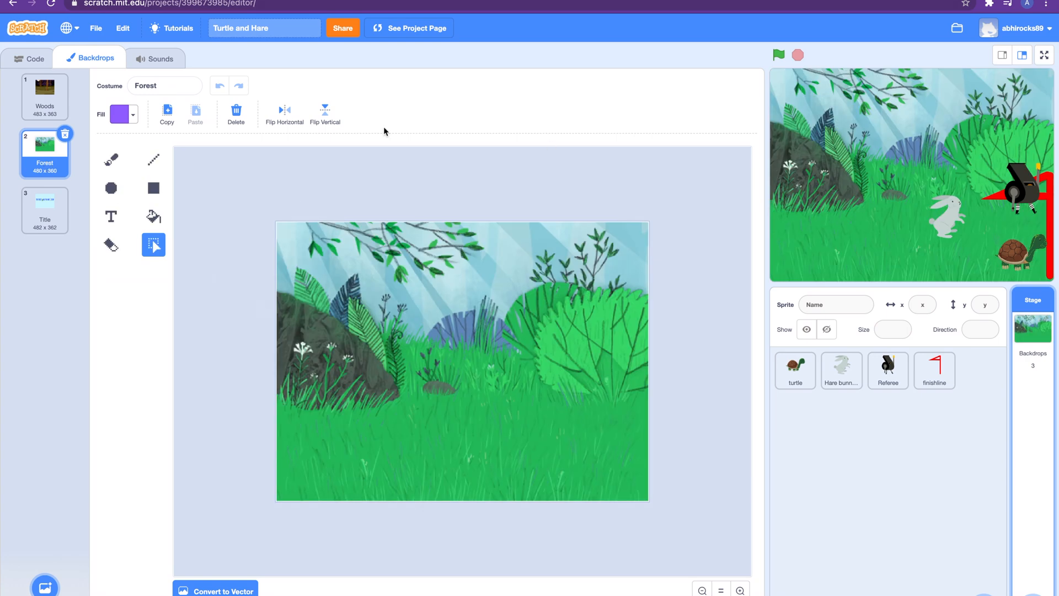
{"action": "mouse_move", "coordinate": [49, 196]}
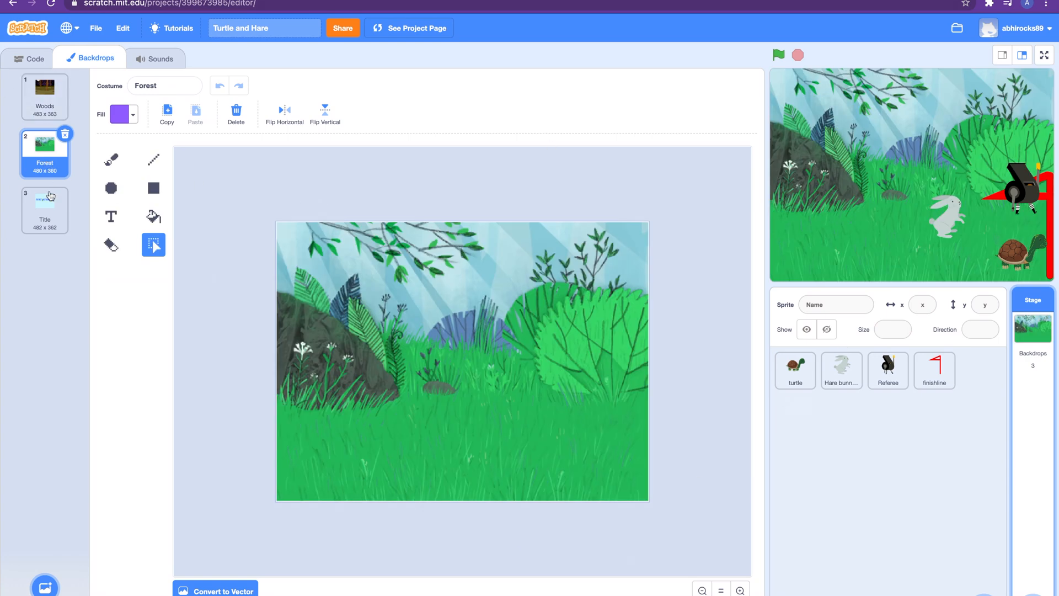
{"action": "left_click", "coordinate": [44, 211]}
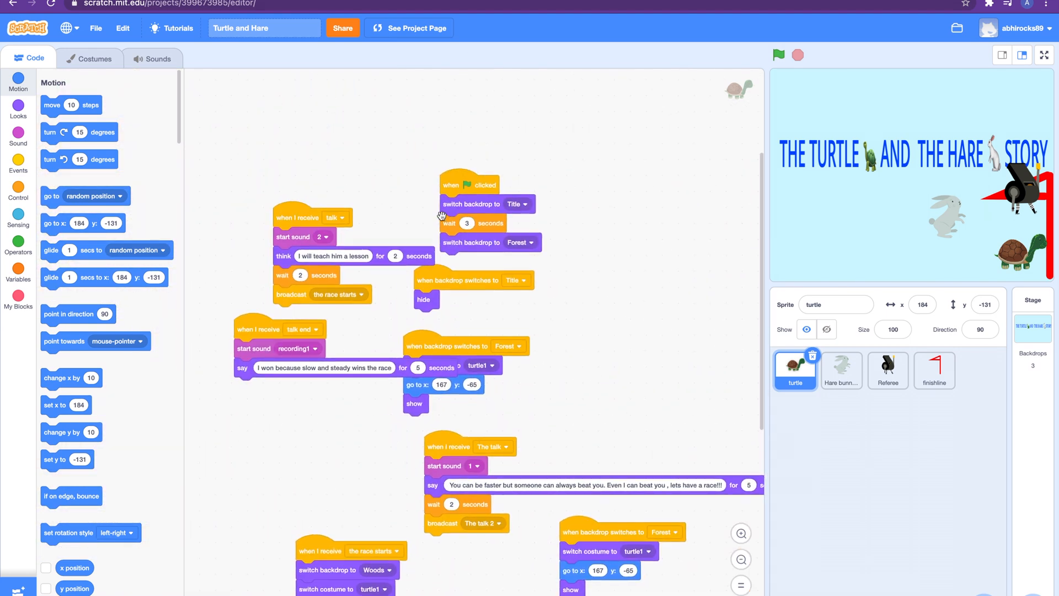
{"action": "mouse_move", "coordinate": [376, 250]}
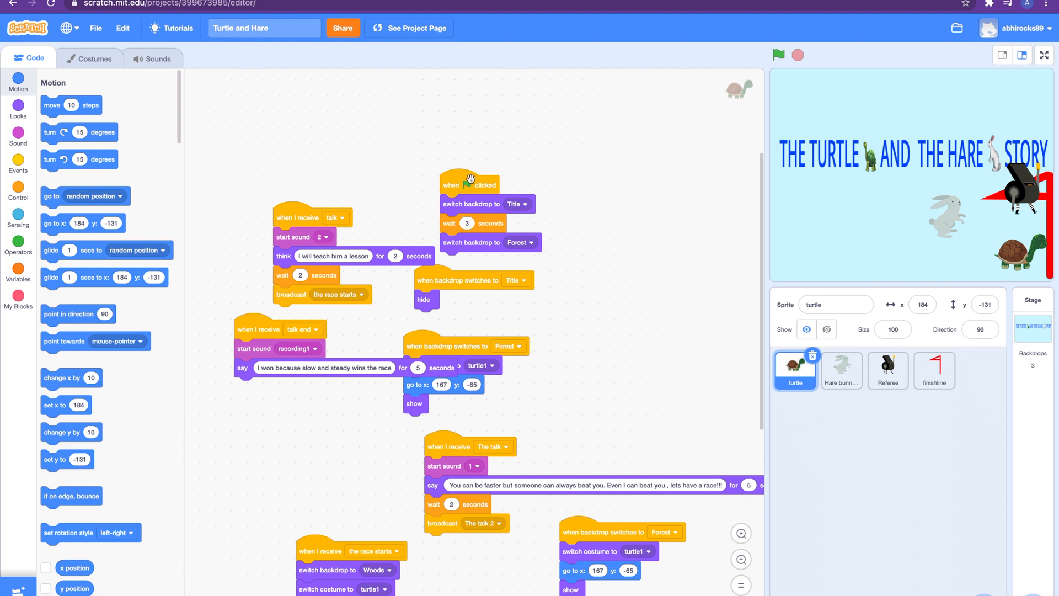
- Stop the project so the stage shows just the title screen
{"action": "left_click", "coordinate": [778, 55]}
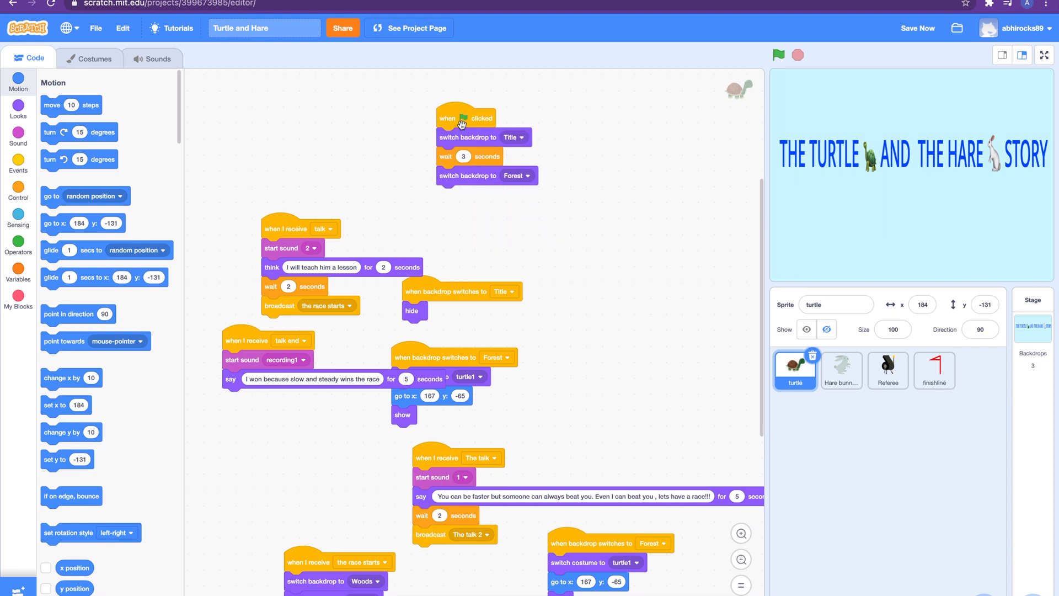
{"action": "mouse_move", "coordinate": [463, 138]}
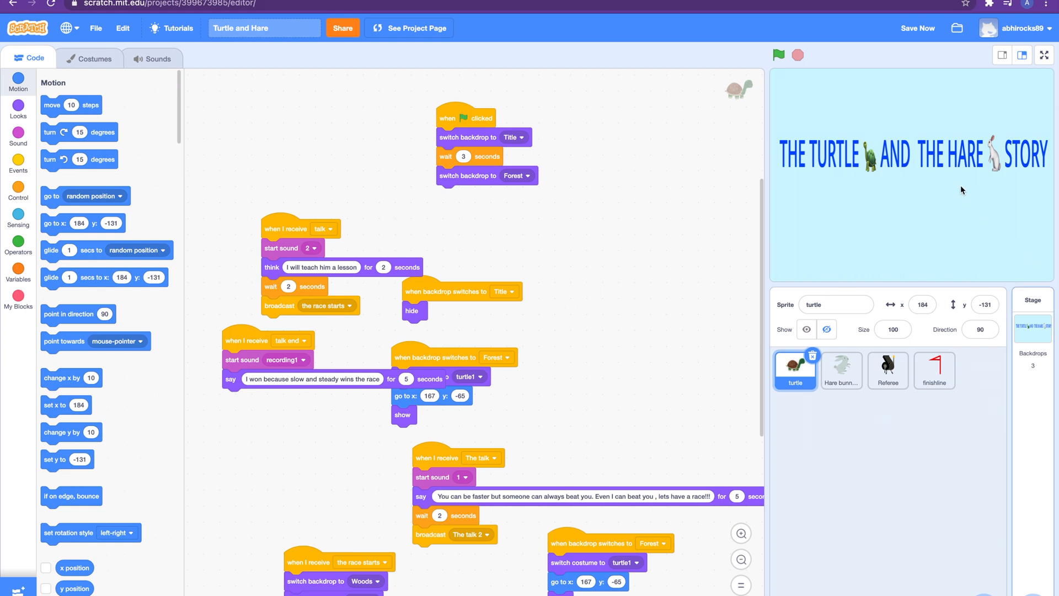
{"action": "mouse_move", "coordinate": [723, 113]}
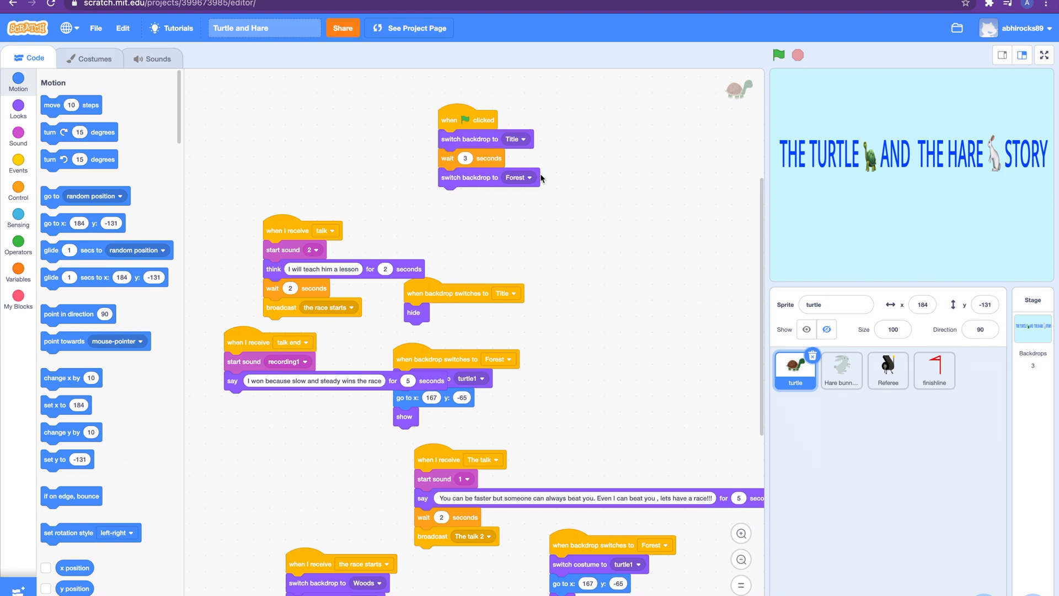
{"action": "mouse_move", "coordinate": [410, 339]}
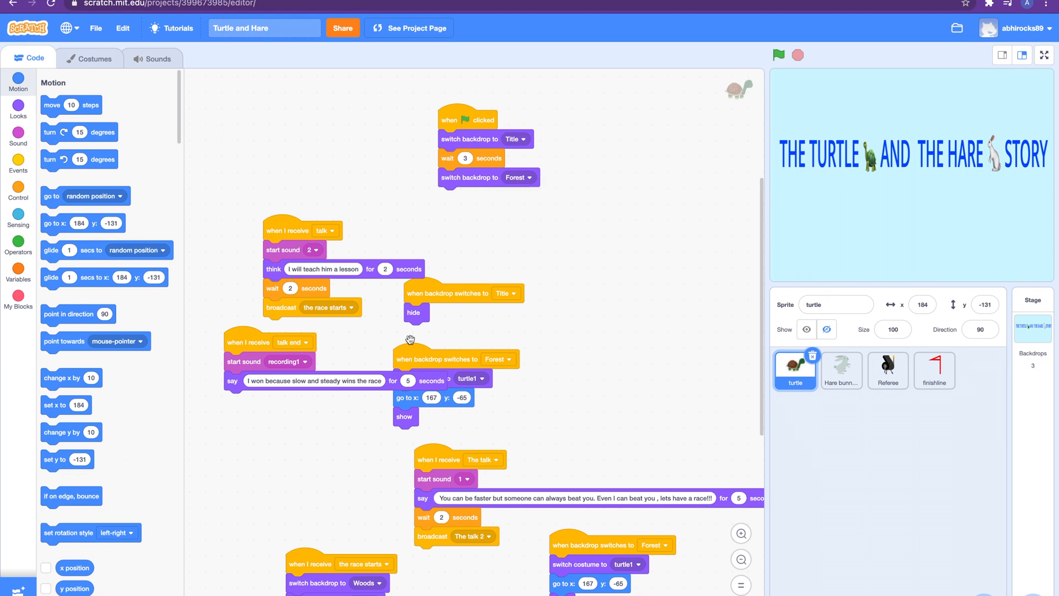
{"action": "mouse_move", "coordinate": [409, 358]}
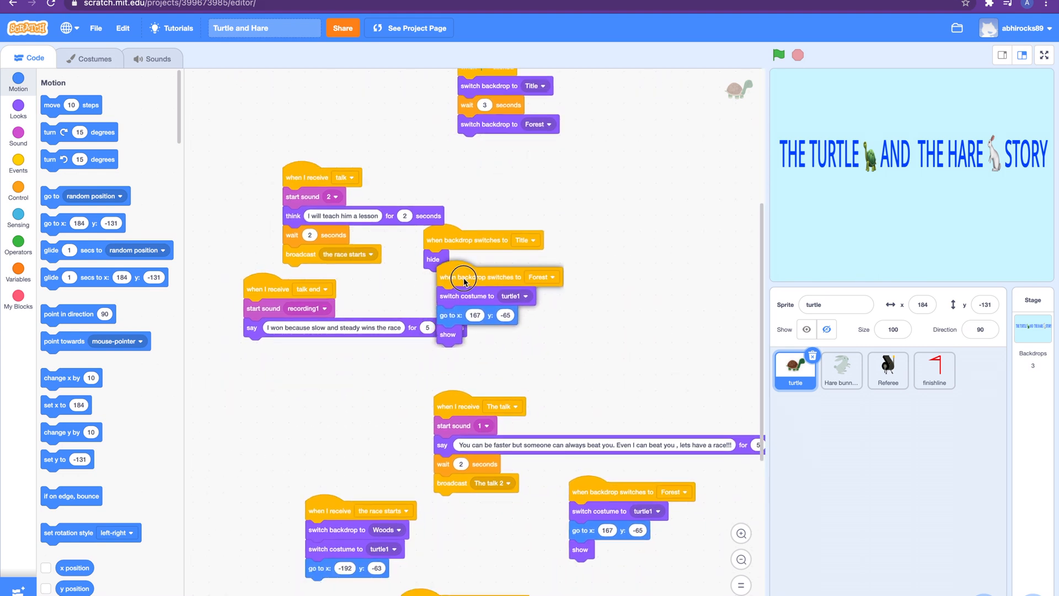
- Drag the Forest backdrop script clear, then view the turtle1 and Turtle2 costumes
{"action": "left_click_drag", "start_coordinate": [467, 277], "coordinate": [611, 289]}
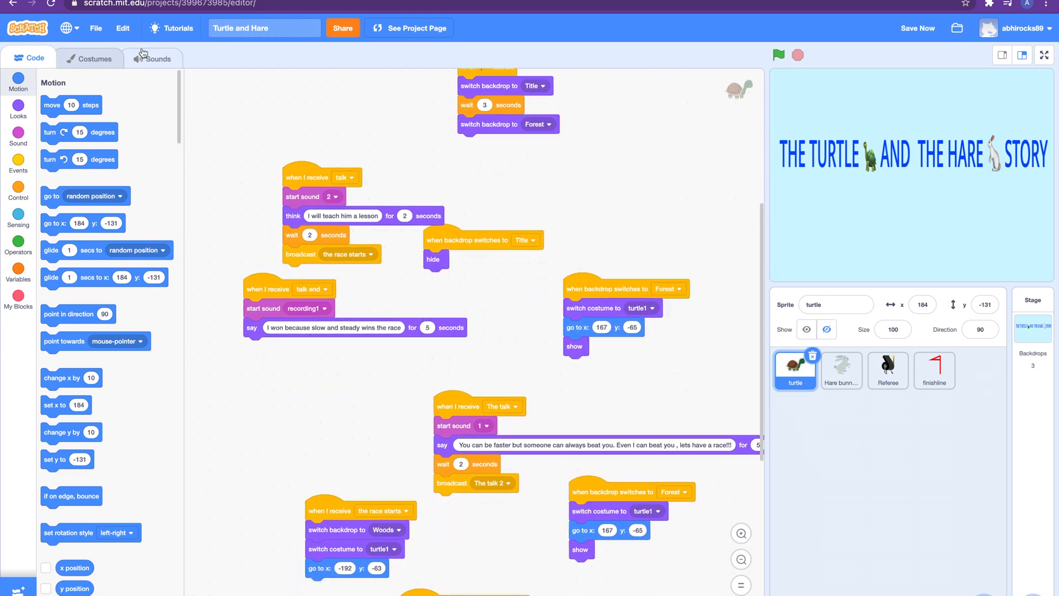
{"action": "left_click", "coordinate": [94, 58]}
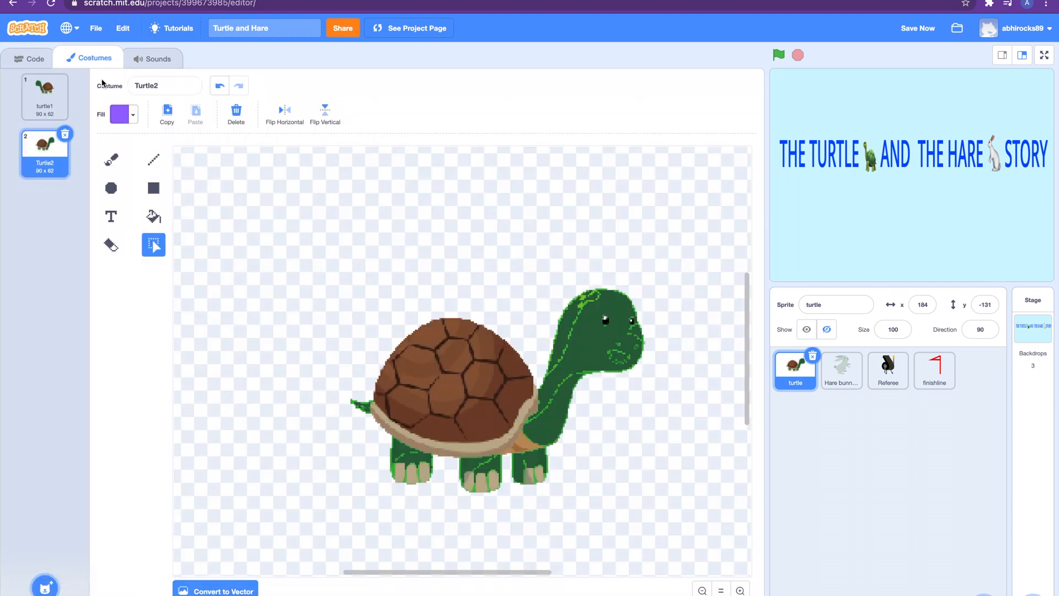
{"action": "left_click", "coordinate": [45, 96]}
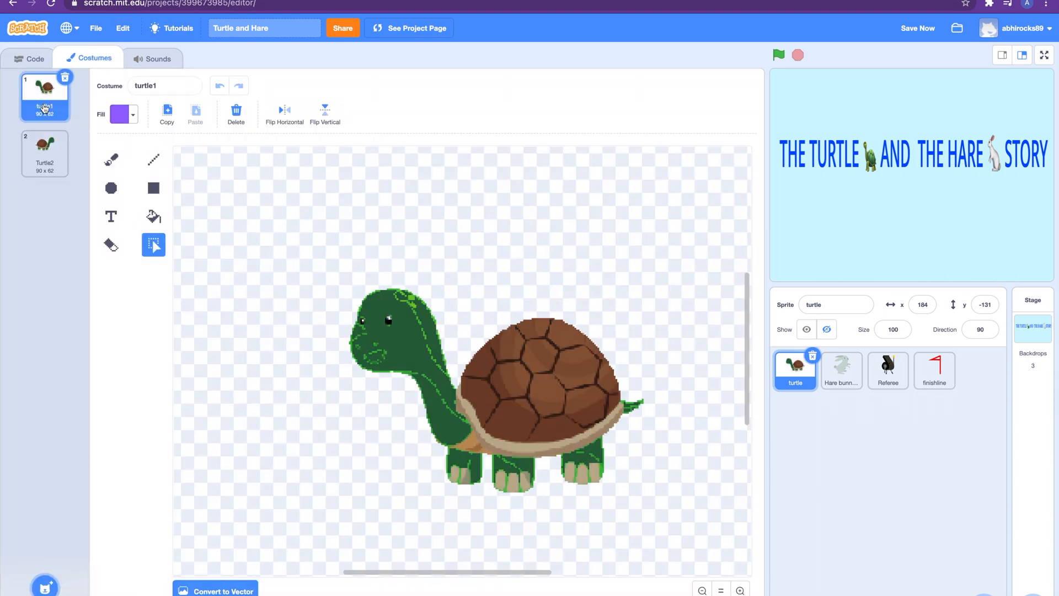
{"action": "left_click", "coordinate": [44, 152]}
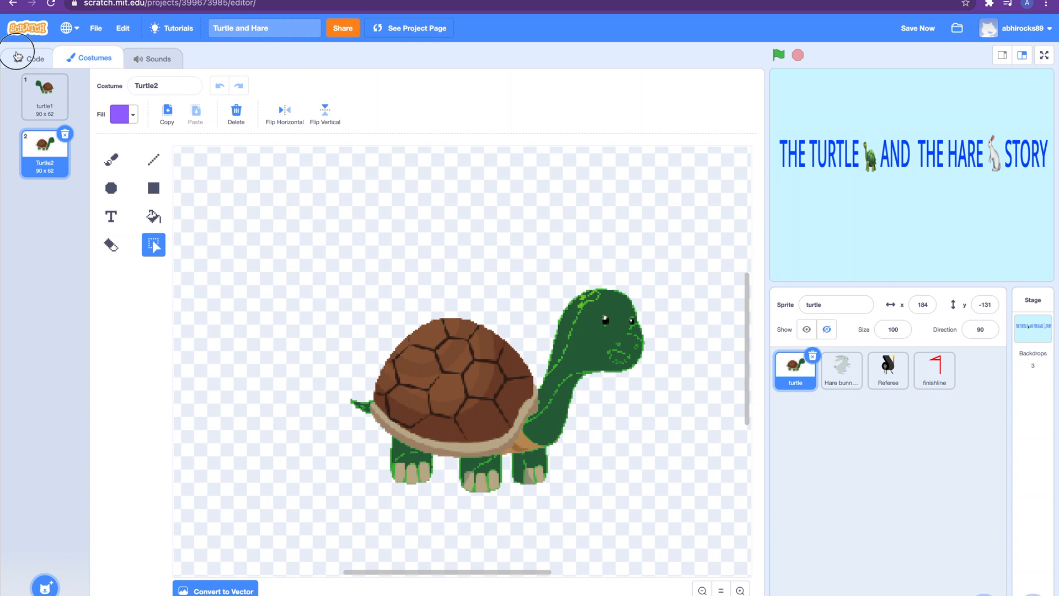
{"action": "left_click", "coordinate": [32, 59]}
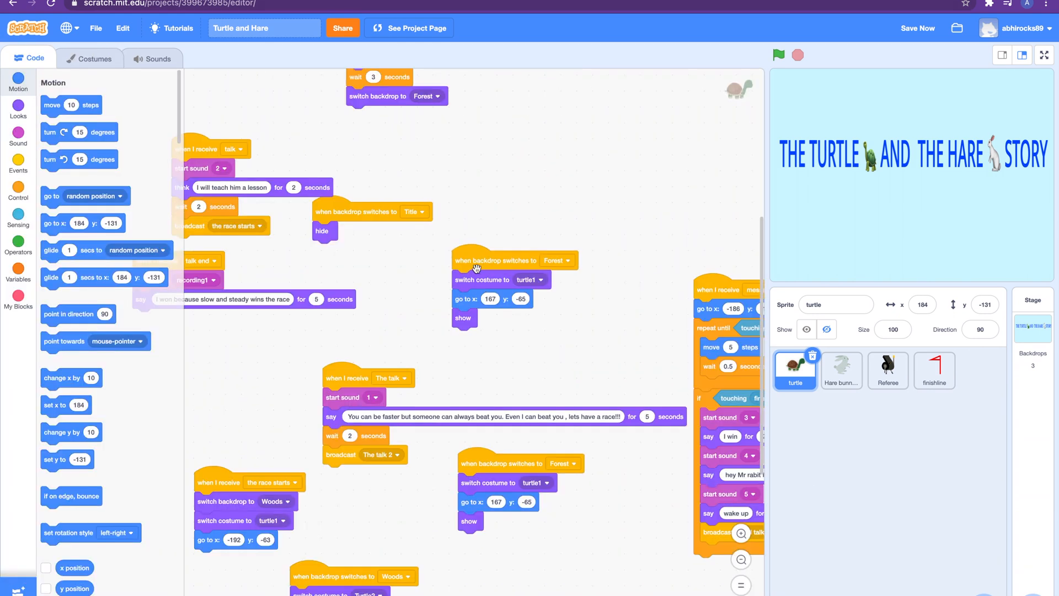
{"action": "mouse_move", "coordinate": [497, 296]}
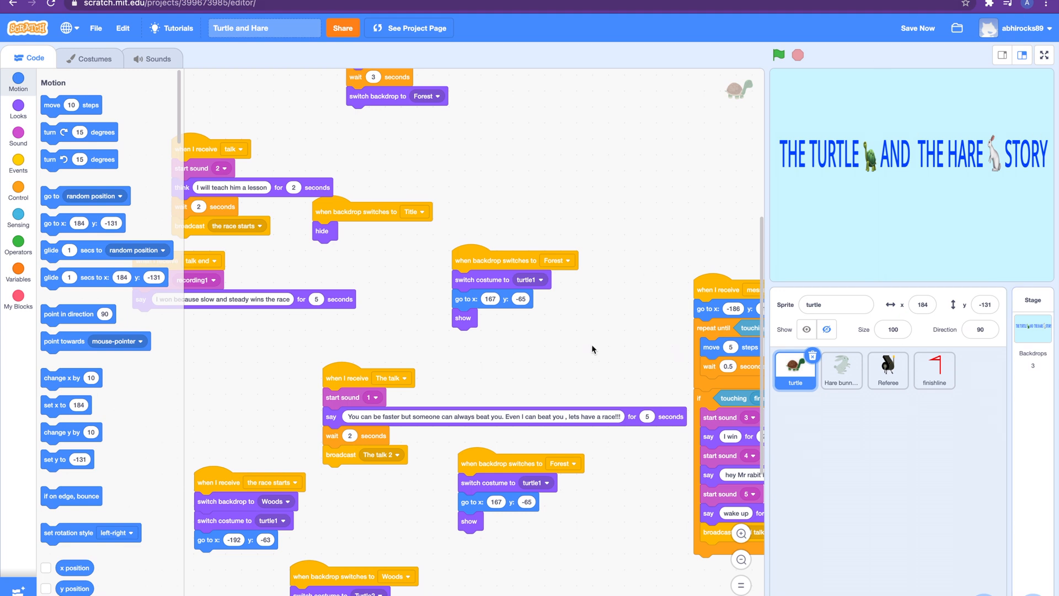
{"action": "mouse_move", "coordinate": [577, 350]}
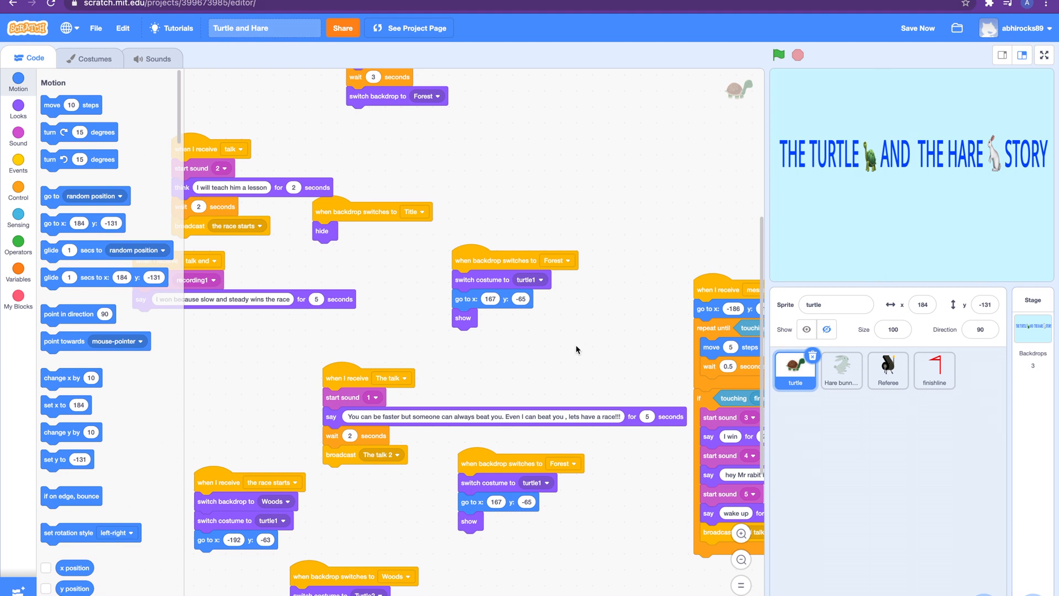
{"action": "mouse_move", "coordinate": [485, 315]}
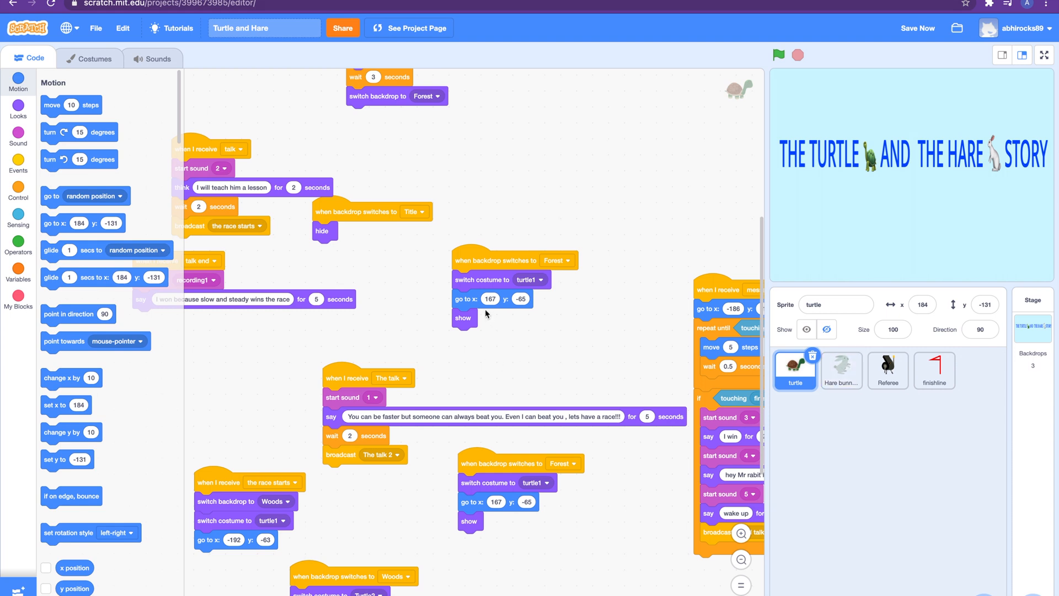
- Select the Hare bunny sprite to display its Title, Forest, green-flag and talk scripts
{"action": "left_click", "coordinate": [842, 370]}
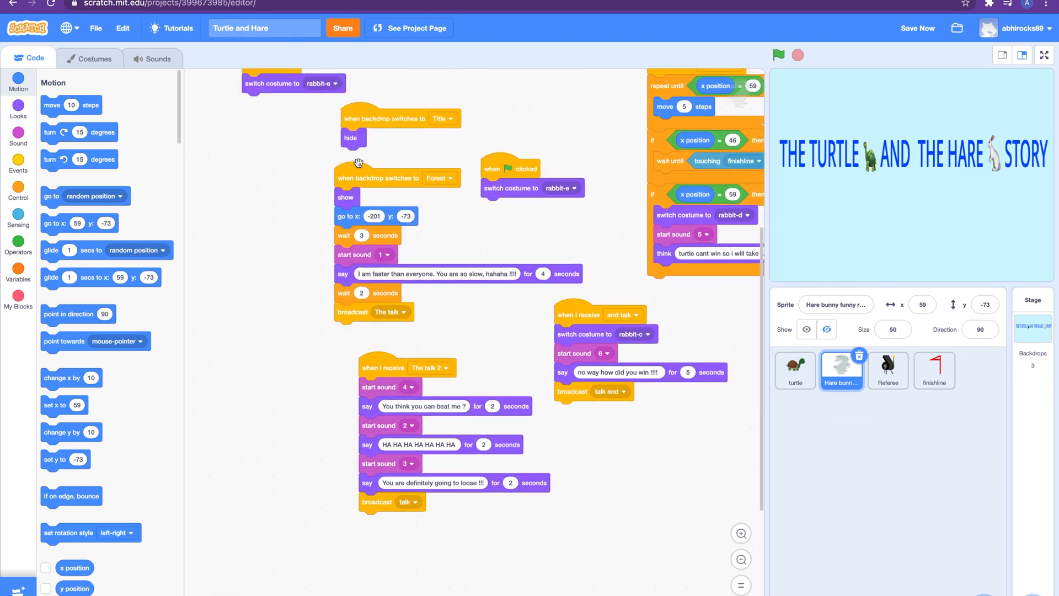
{"action": "mouse_move", "coordinate": [348, 202]}
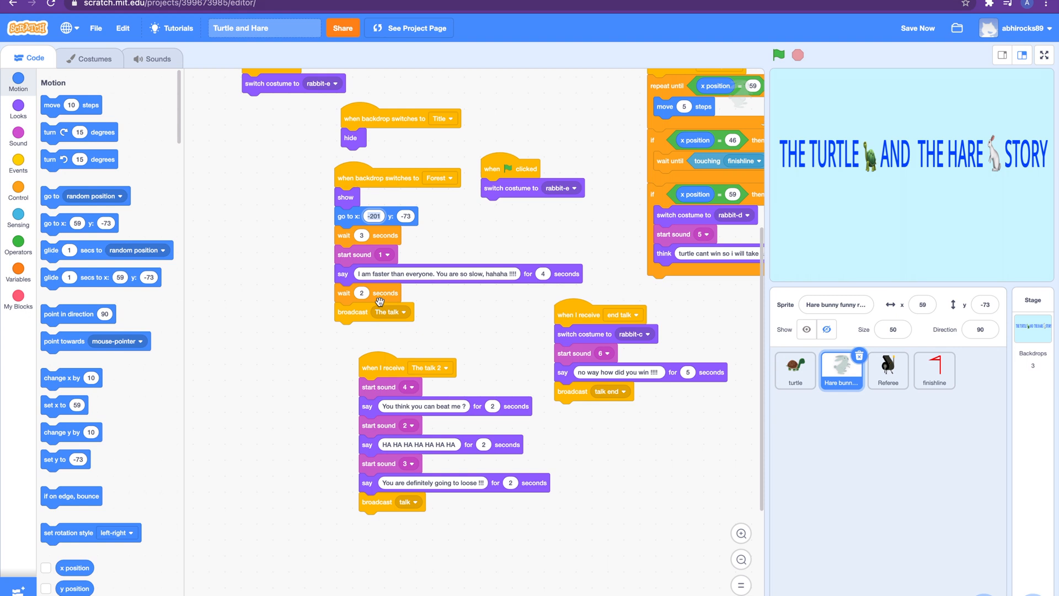
{"action": "mouse_move", "coordinate": [349, 270]}
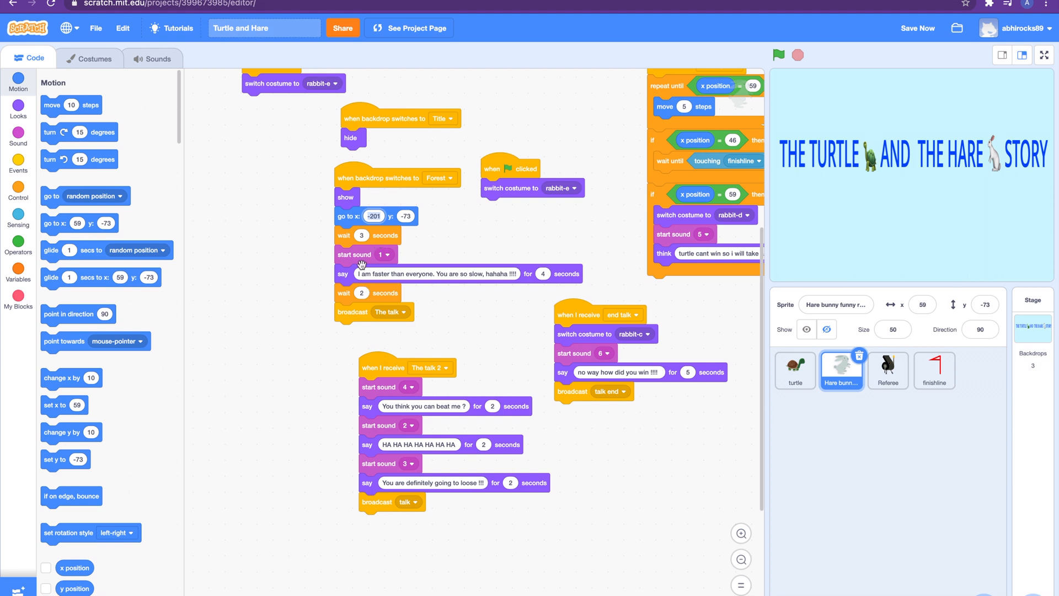
{"action": "mouse_move", "coordinate": [377, 228]}
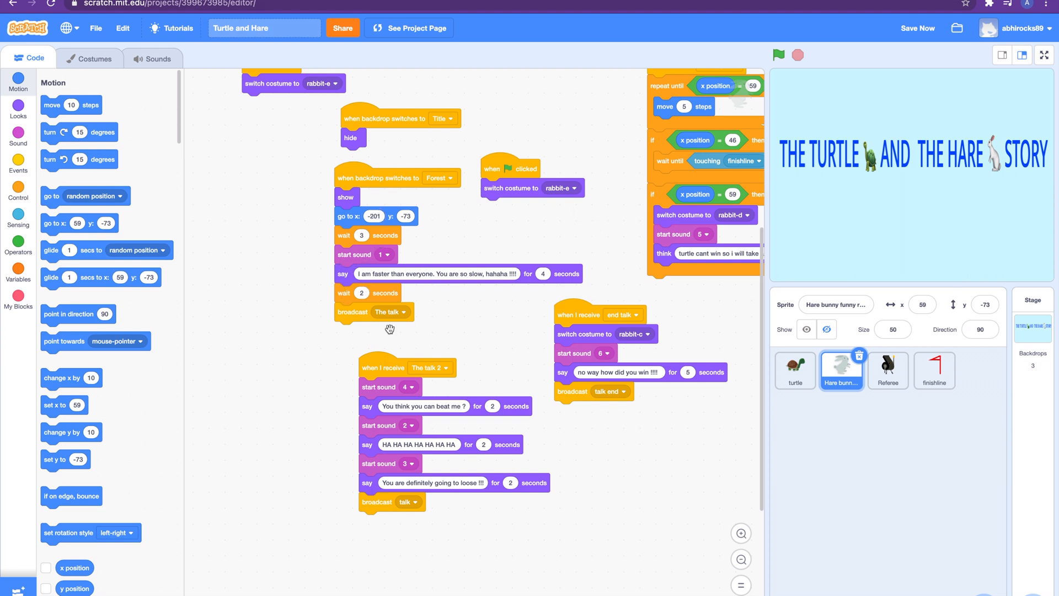
{"action": "mouse_move", "coordinate": [334, 286]}
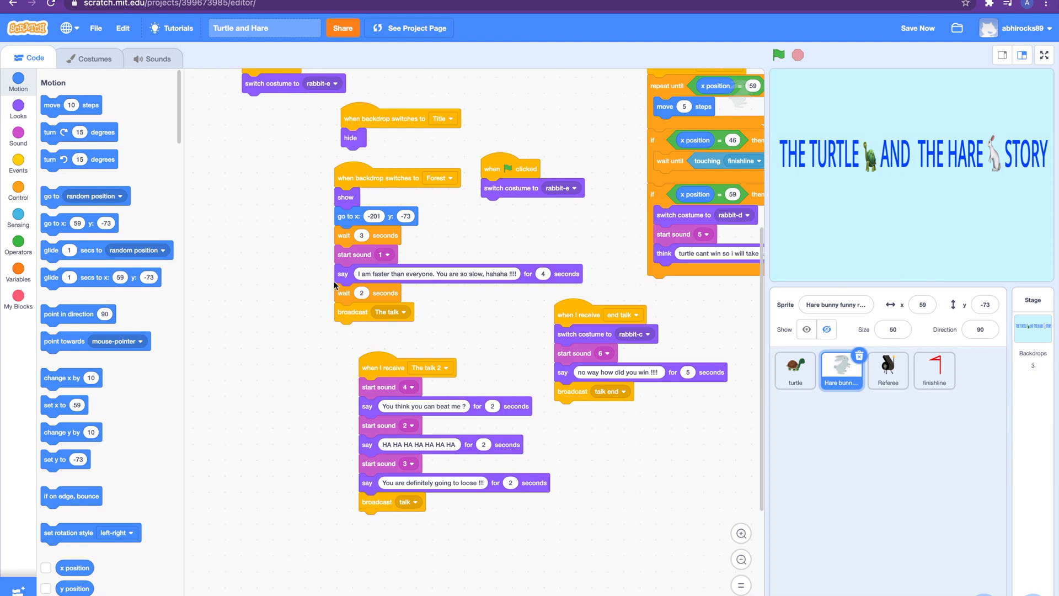
{"action": "mouse_move", "coordinate": [378, 340]}
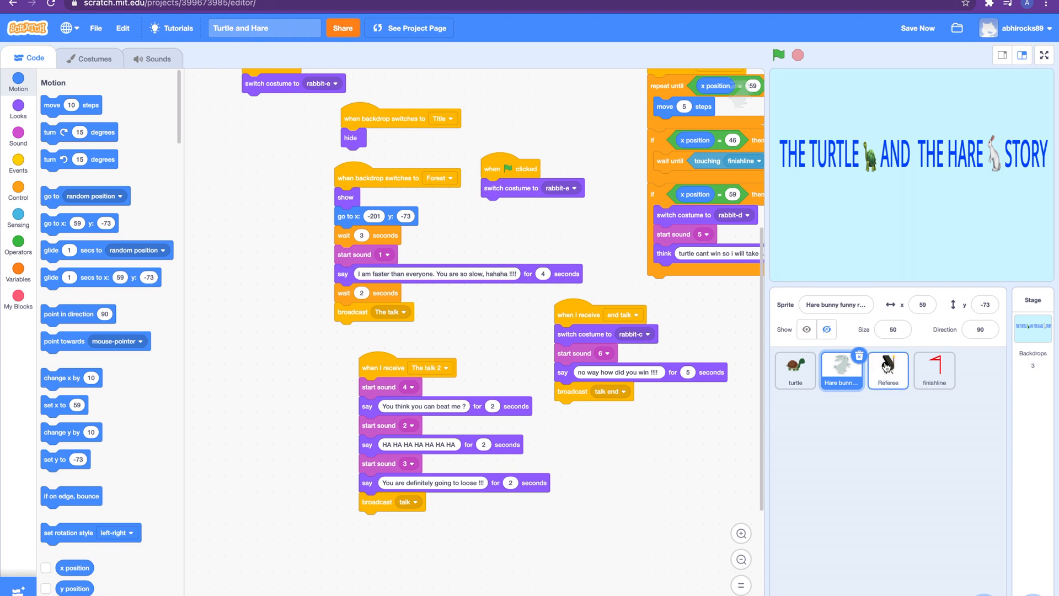
- Select the turtle sprite and play the sound in its 'The talk' script
{"action": "left_click", "coordinate": [795, 370]}
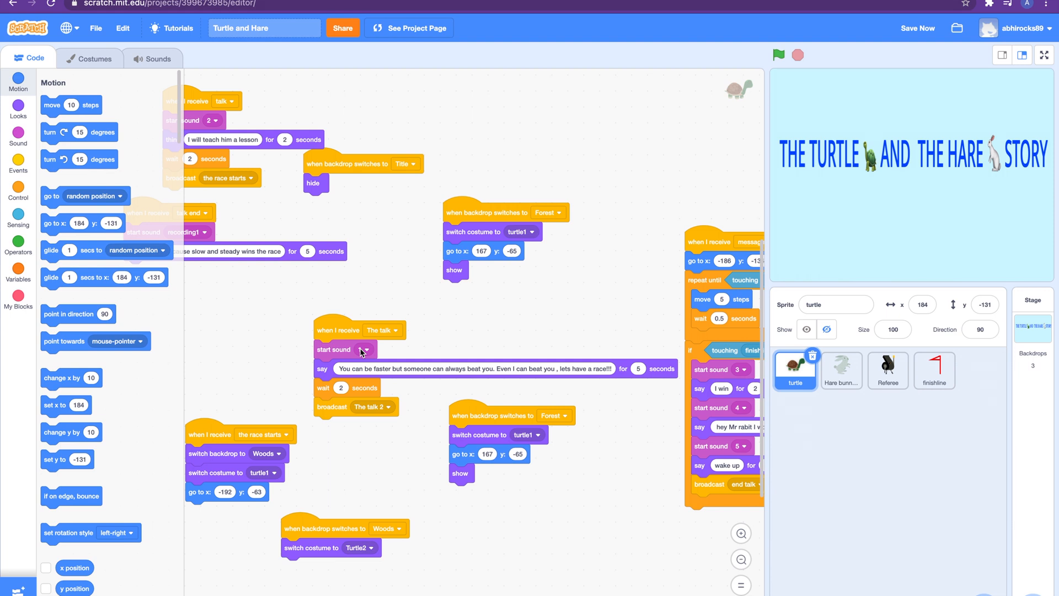
{"action": "left_click", "coordinate": [917, 28]}
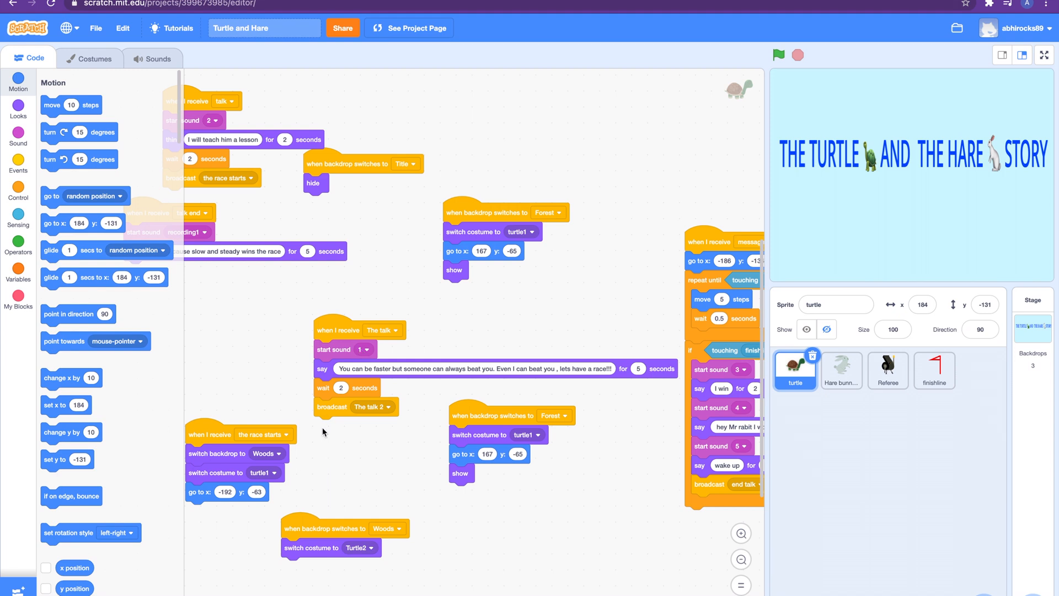
{"action": "mouse_move", "coordinate": [338, 430]}
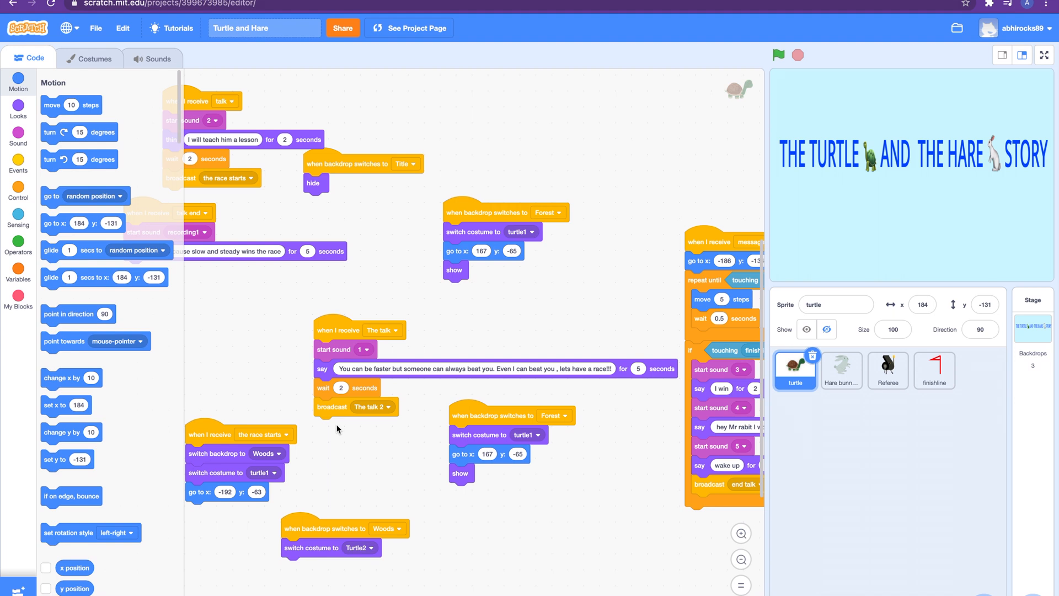
{"action": "mouse_move", "coordinate": [344, 410]}
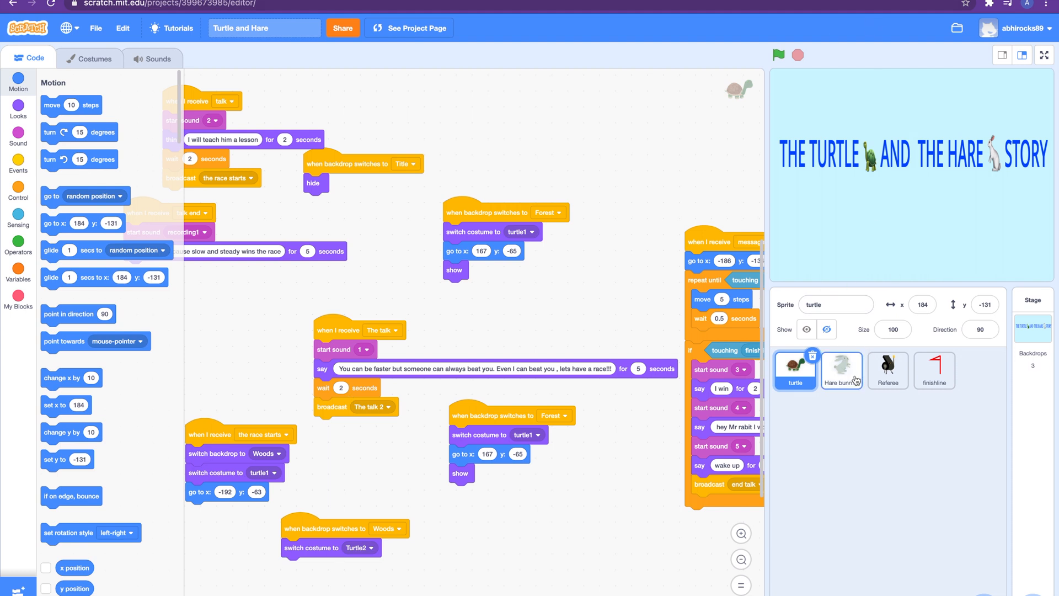
{"action": "mouse_move", "coordinate": [652, 464]}
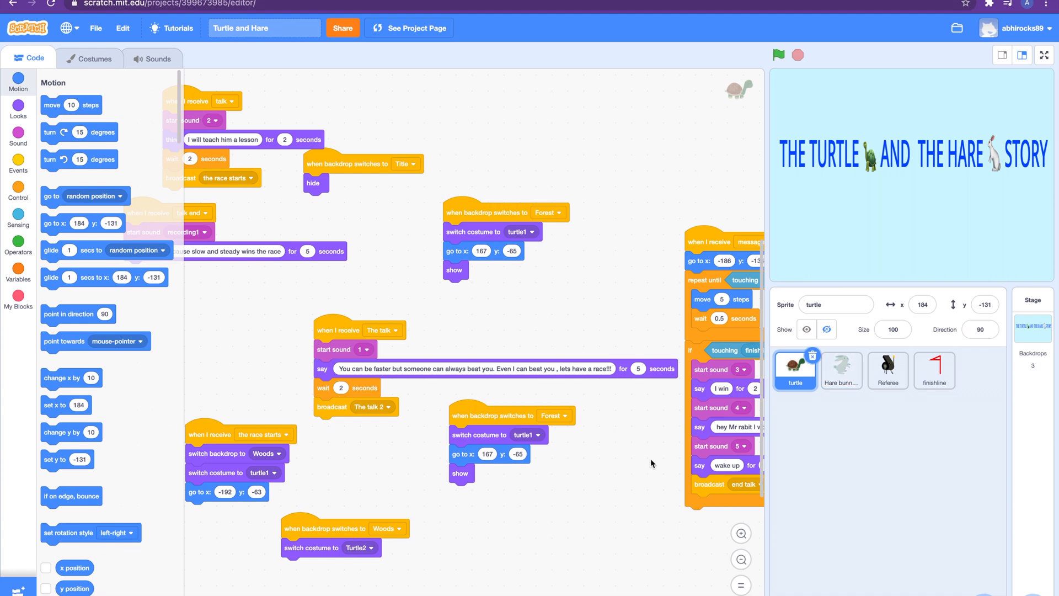
{"action": "mouse_move", "coordinate": [818, 378]}
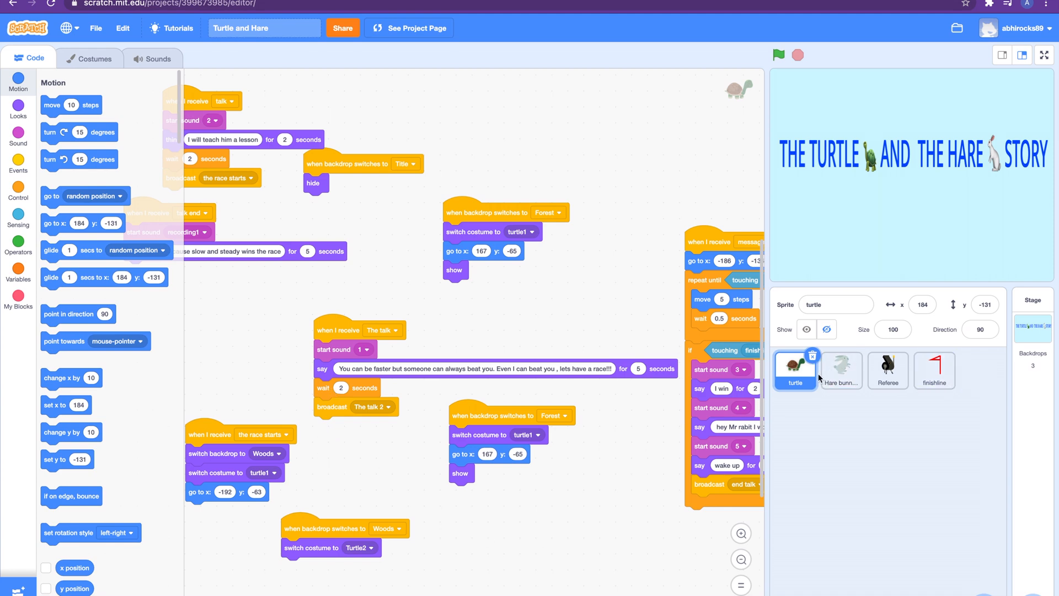
- Select the Hare bunny sprite to show its Forest, talk, end talk and race scripts
{"action": "left_click", "coordinate": [841, 371]}
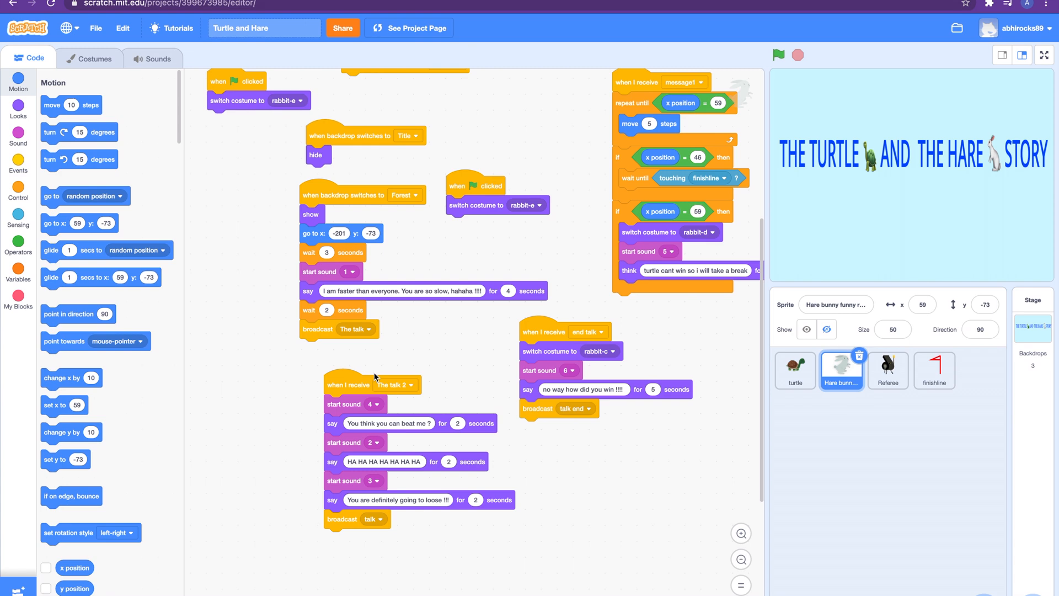
{"action": "mouse_move", "coordinate": [775, 370]}
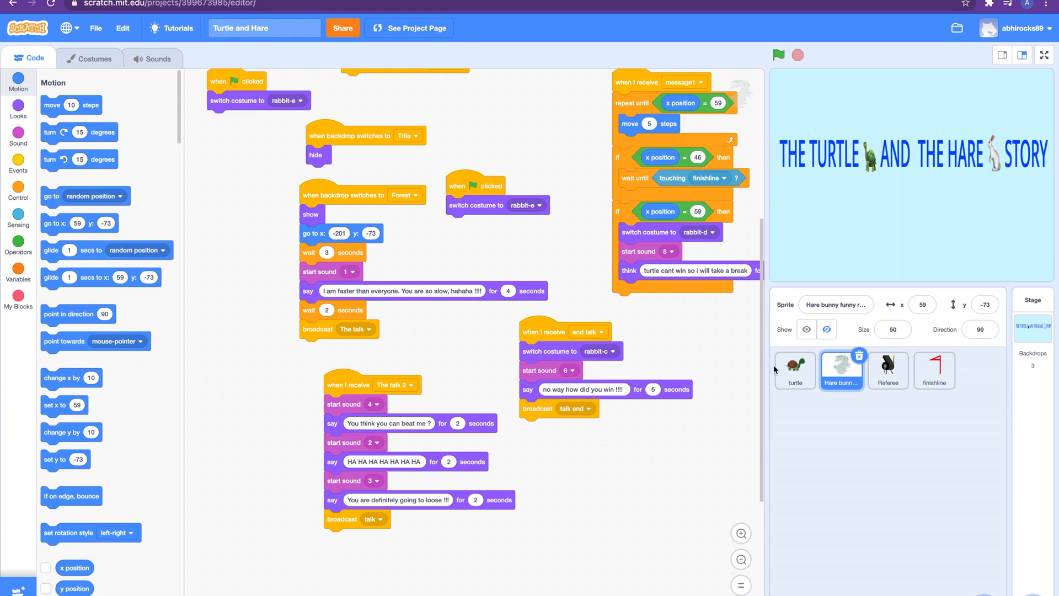
- Reopen the turtle's scripts, play its talk script sound, then stop everything
{"action": "left_click", "coordinate": [794, 368]}
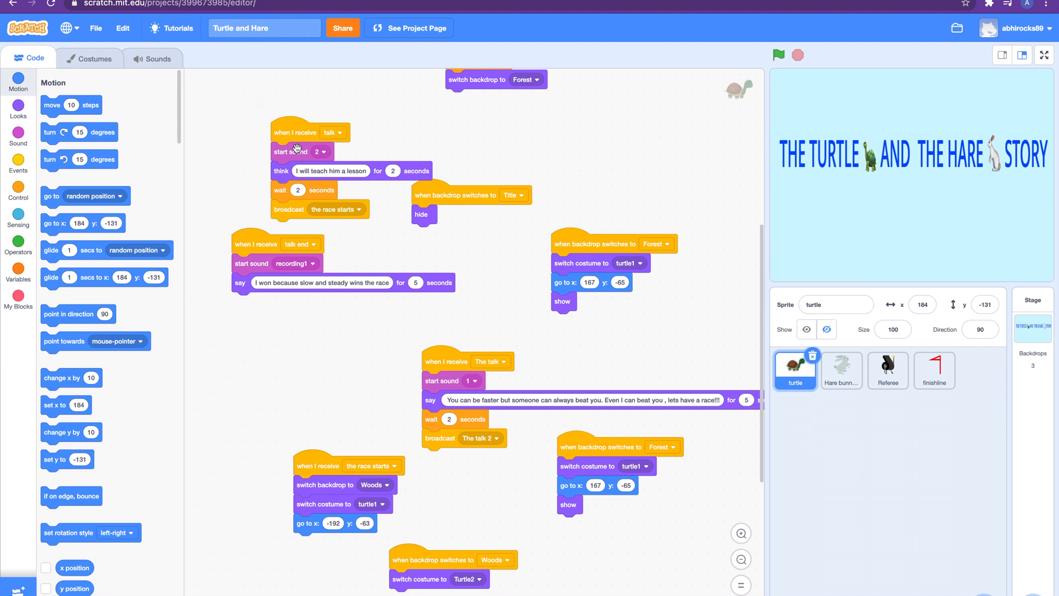
{"action": "left_click", "coordinate": [779, 54]}
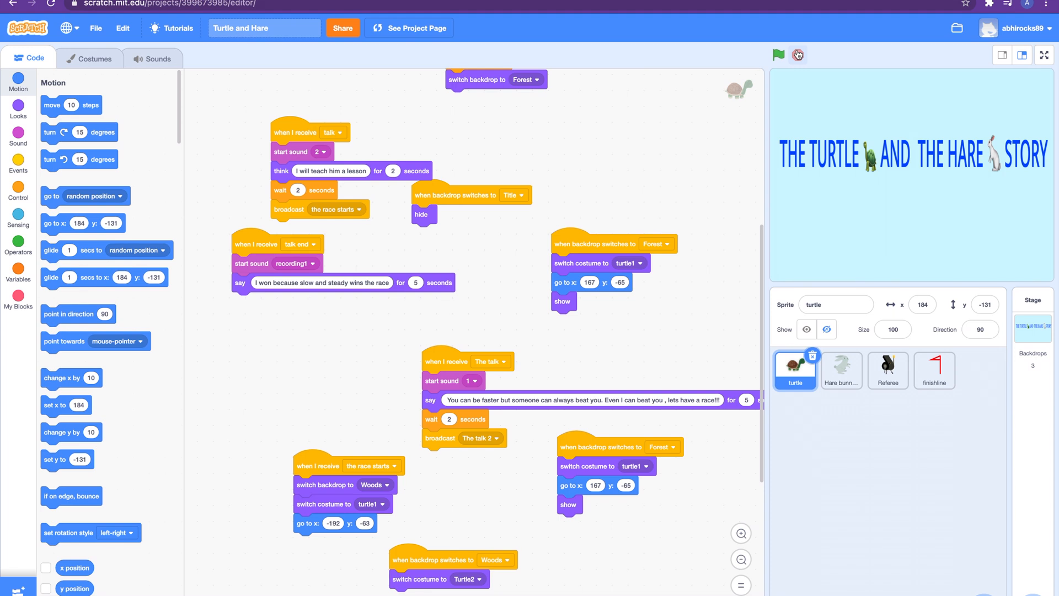
{"action": "left_click", "coordinate": [777, 55]}
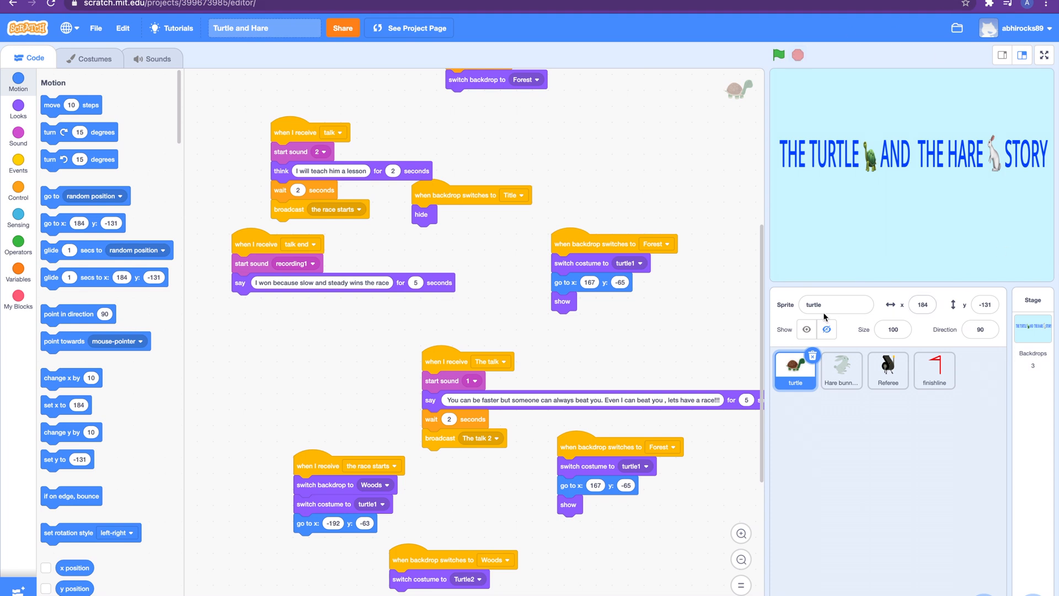
- Show the Referee sprite's race-start and backdrop scripts, zoomed in for readability
{"action": "left_click", "coordinate": [887, 370]}
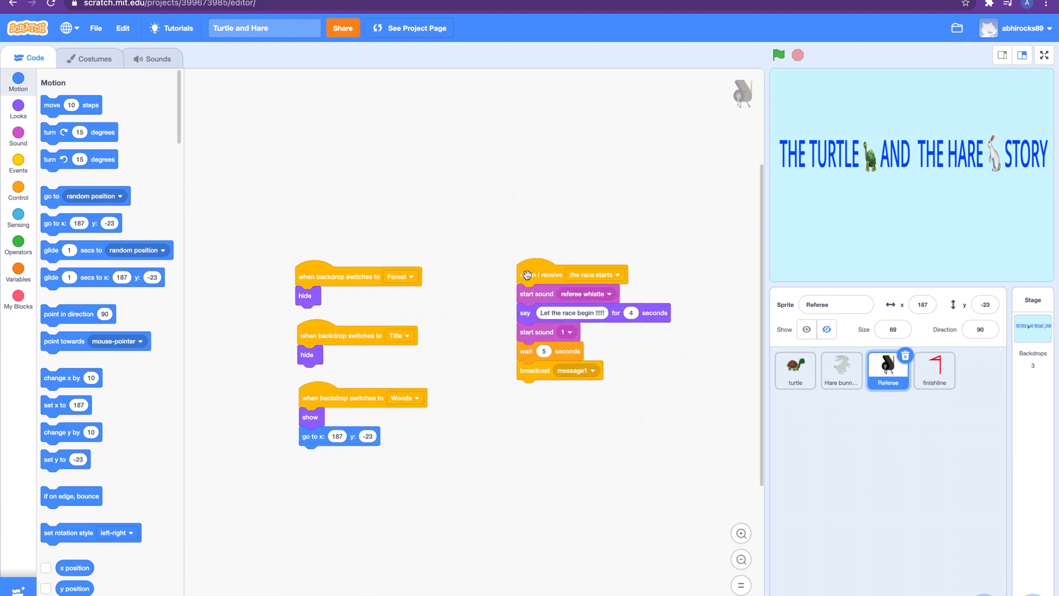
{"action": "mouse_move", "coordinate": [554, 284]}
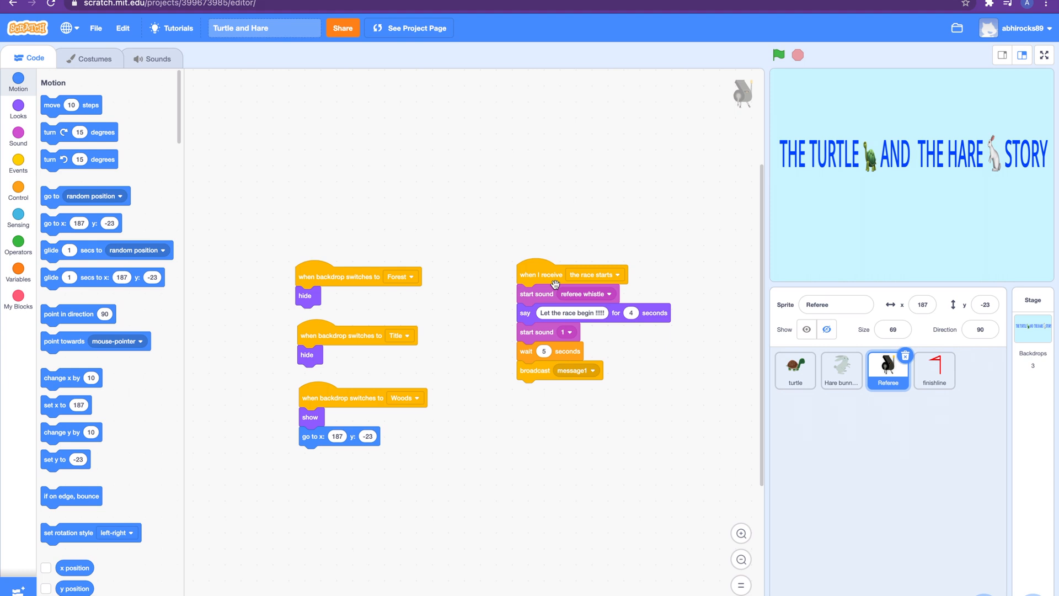
{"action": "mouse_move", "coordinate": [544, 372]}
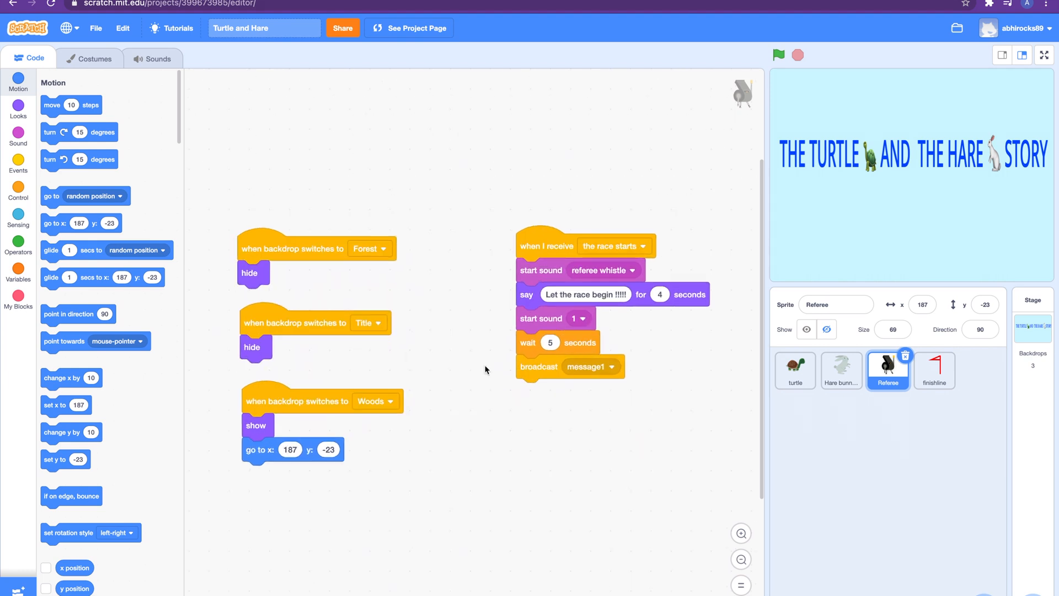
{"action": "scroll", "scroll_direction": "up", "scroll_amount": 3}
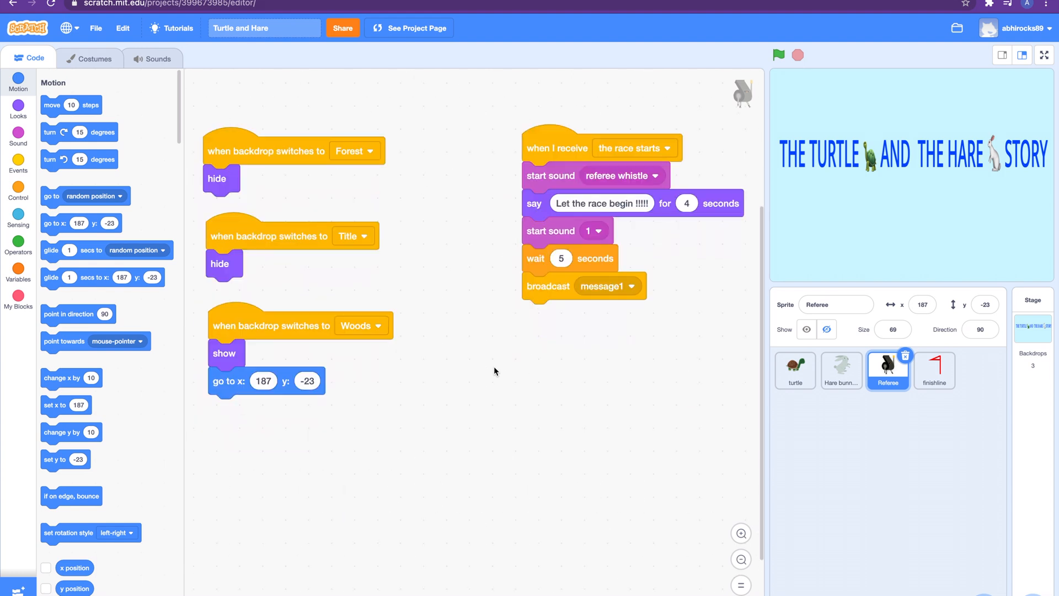
{"action": "mouse_move", "coordinate": [752, 311]}
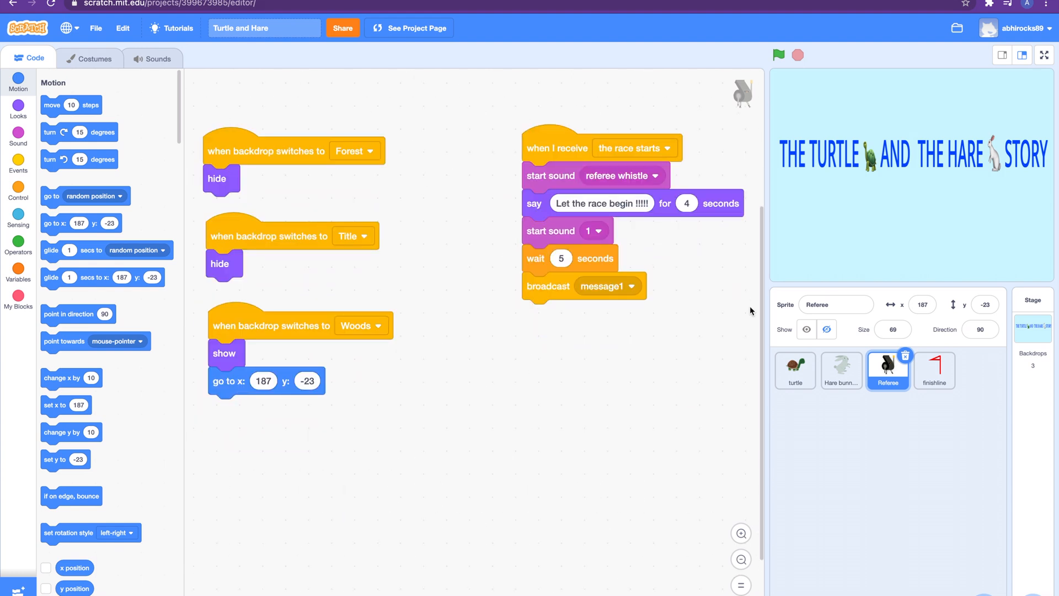
- Switch to the Hare bunny's race loop, end talk and The talk scripts
{"action": "left_click", "coordinate": [840, 370]}
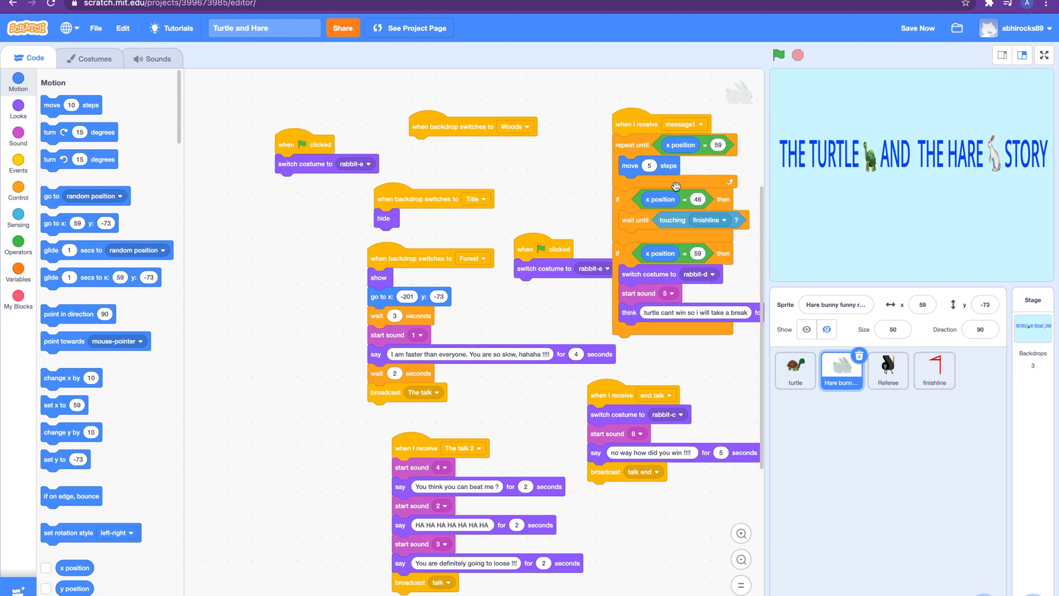
{"action": "mouse_move", "coordinate": [735, 235]}
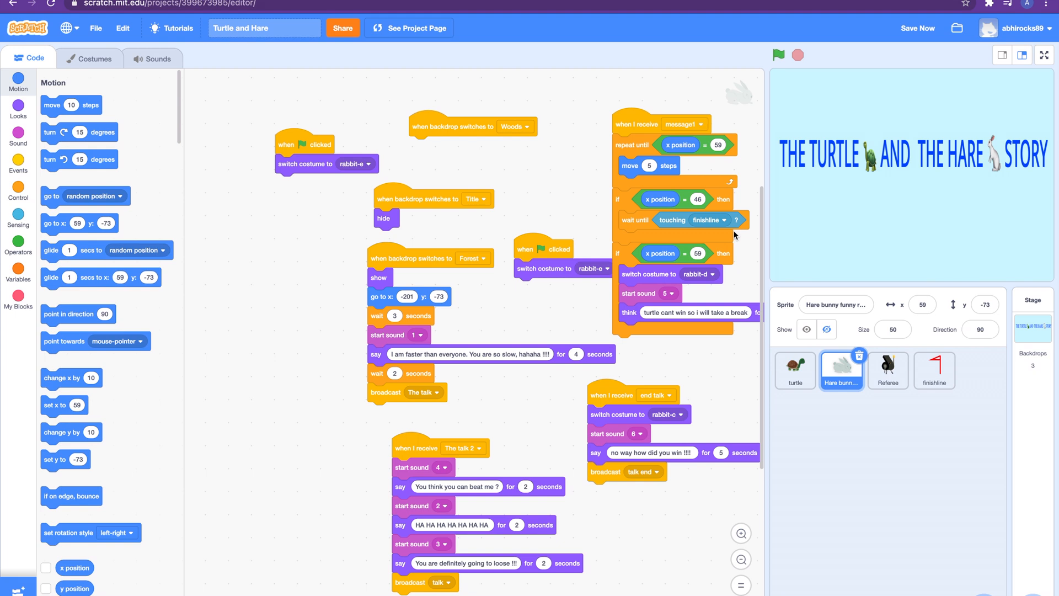
{"action": "left_click", "coordinate": [917, 28]}
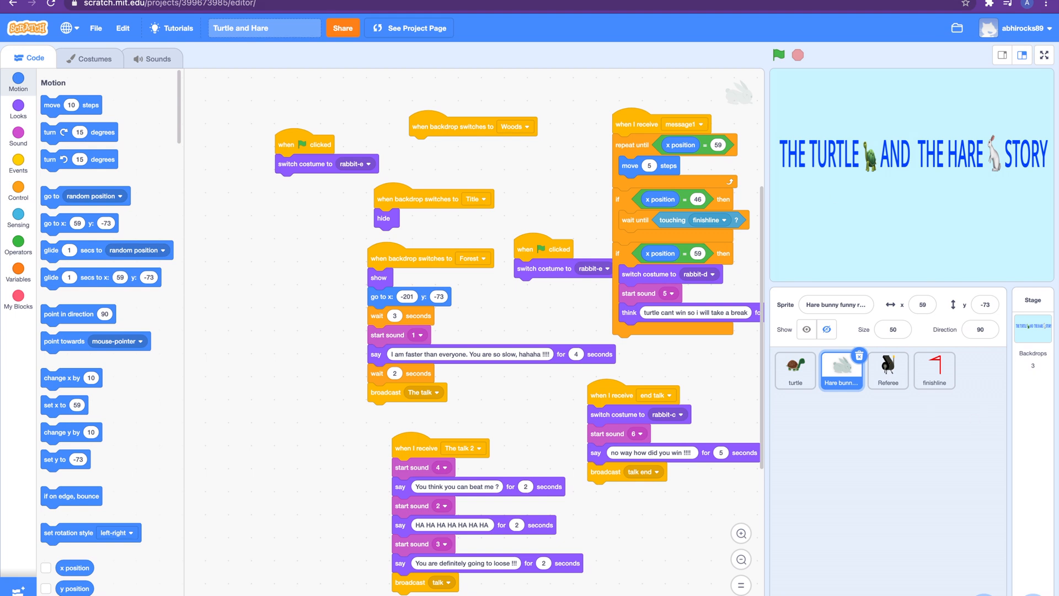
{"action": "mouse_move", "coordinate": [574, 191]}
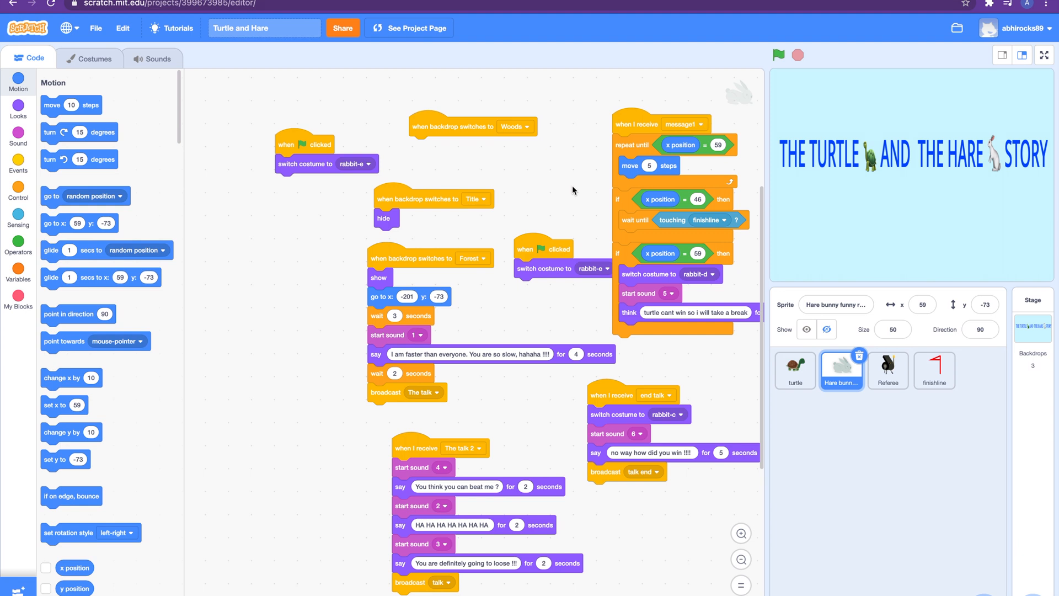
{"action": "mouse_move", "coordinate": [879, 449]}
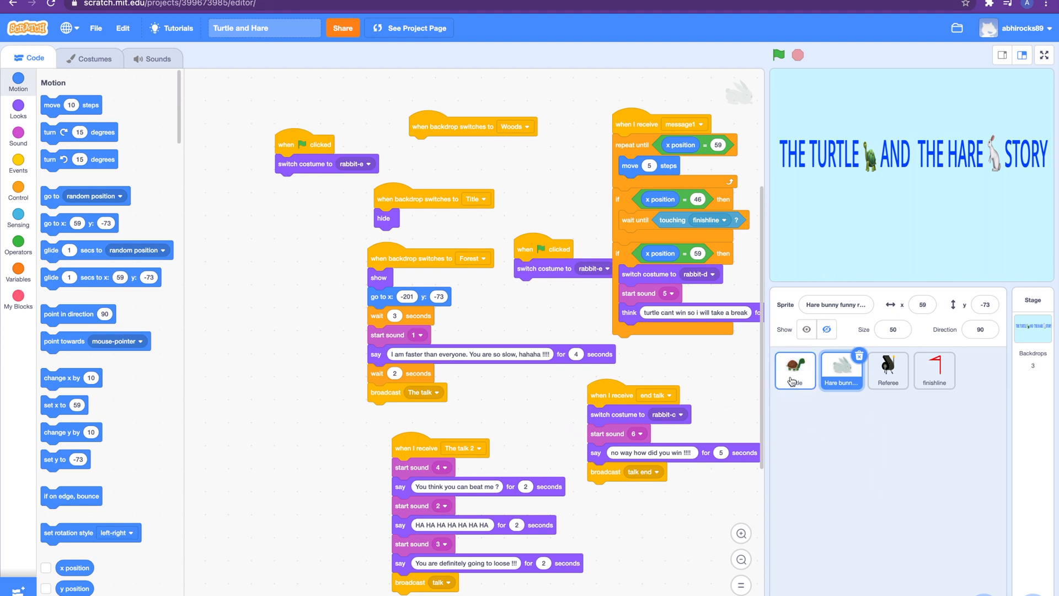
{"action": "left_click", "coordinate": [794, 370]}
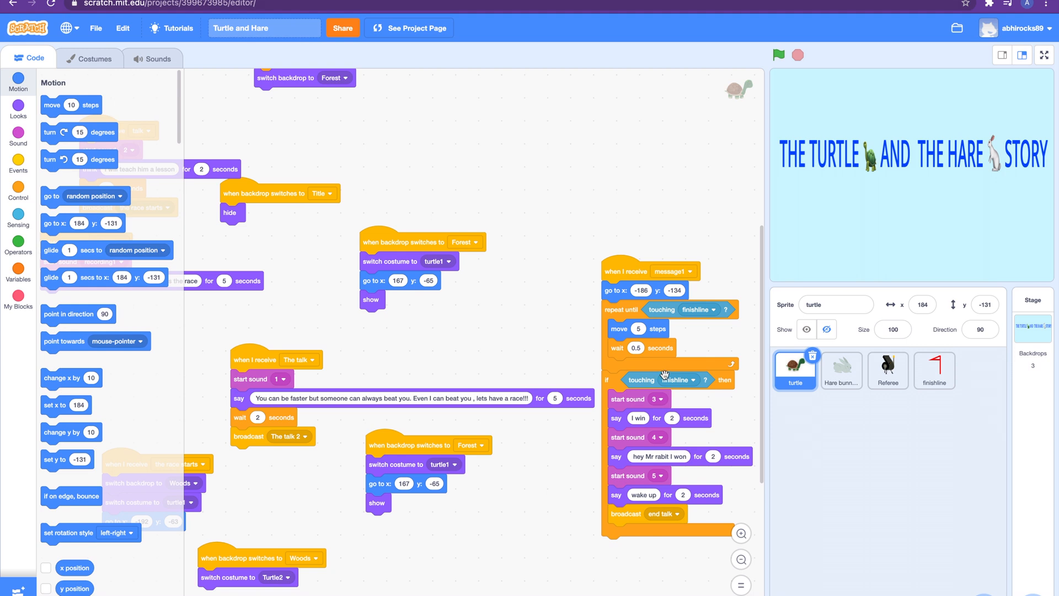
{"action": "mouse_move", "coordinate": [618, 348]}
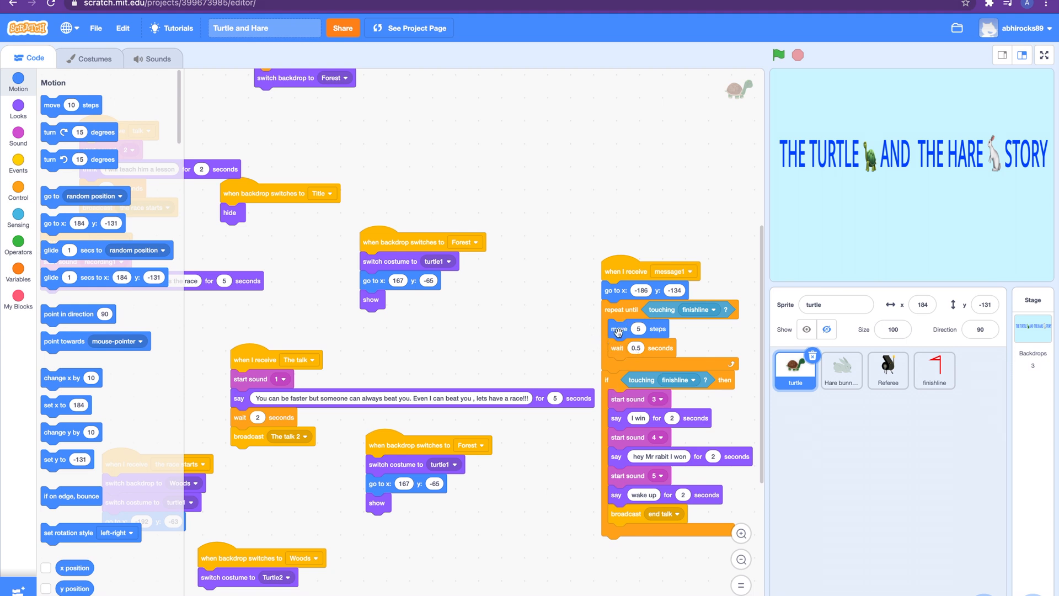
{"action": "mouse_move", "coordinate": [734, 300]}
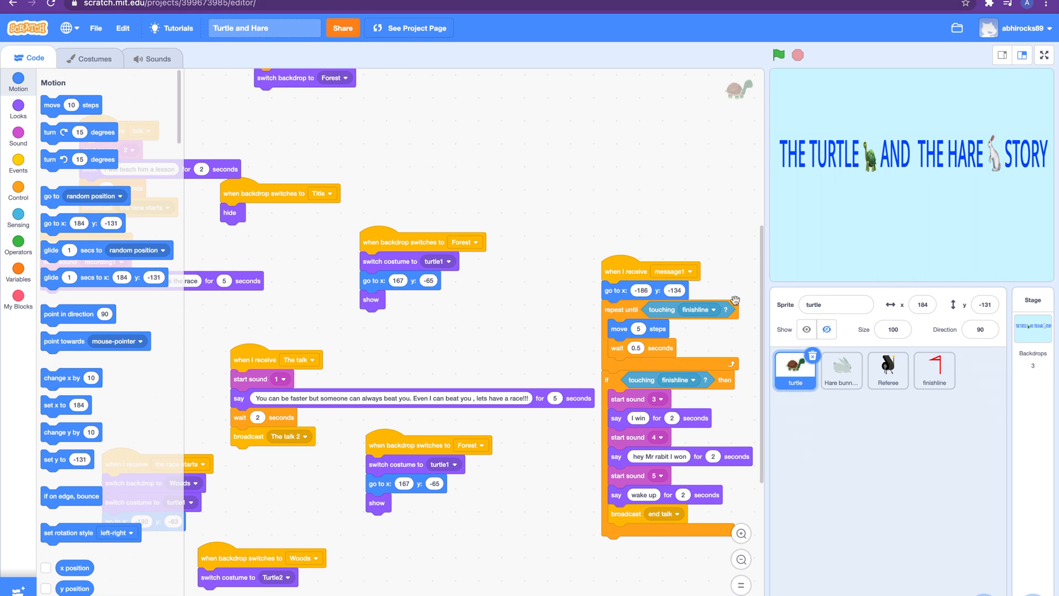
{"action": "mouse_move", "coordinate": [618, 378]}
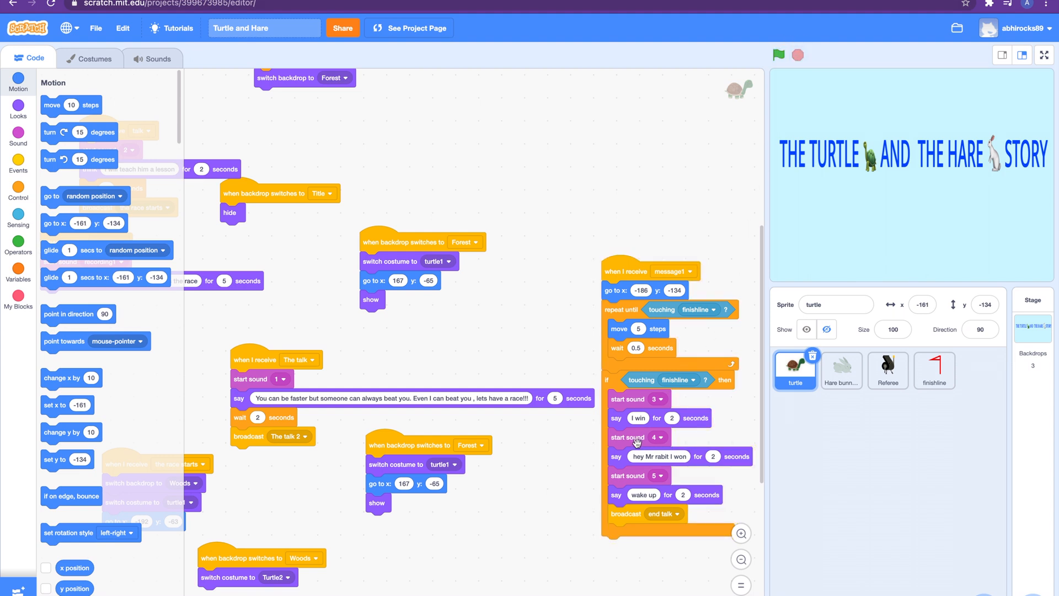
{"action": "mouse_move", "coordinate": [641, 452]}
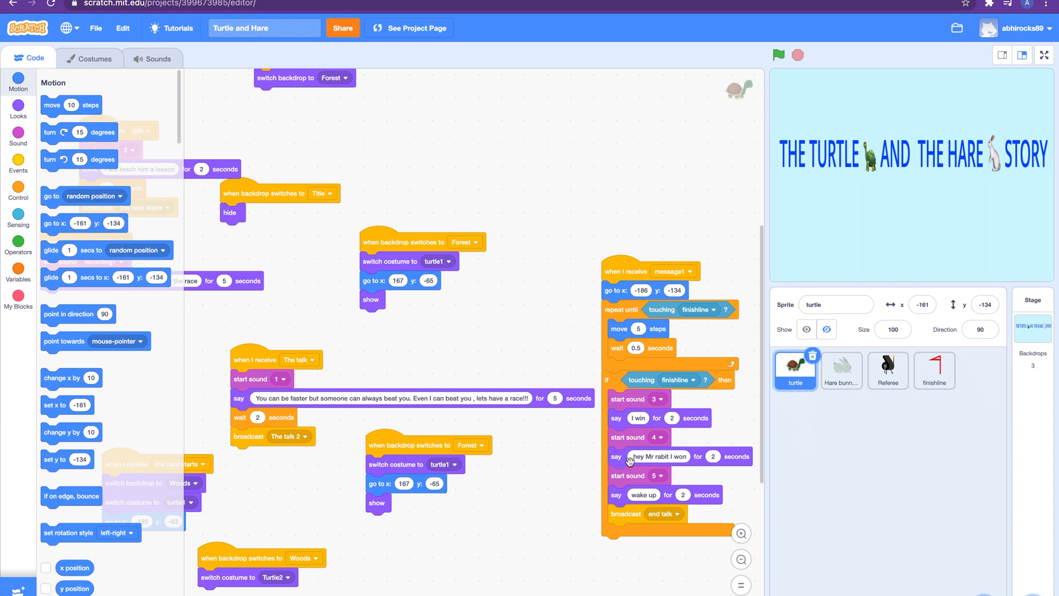
{"action": "mouse_move", "coordinate": [639, 475]}
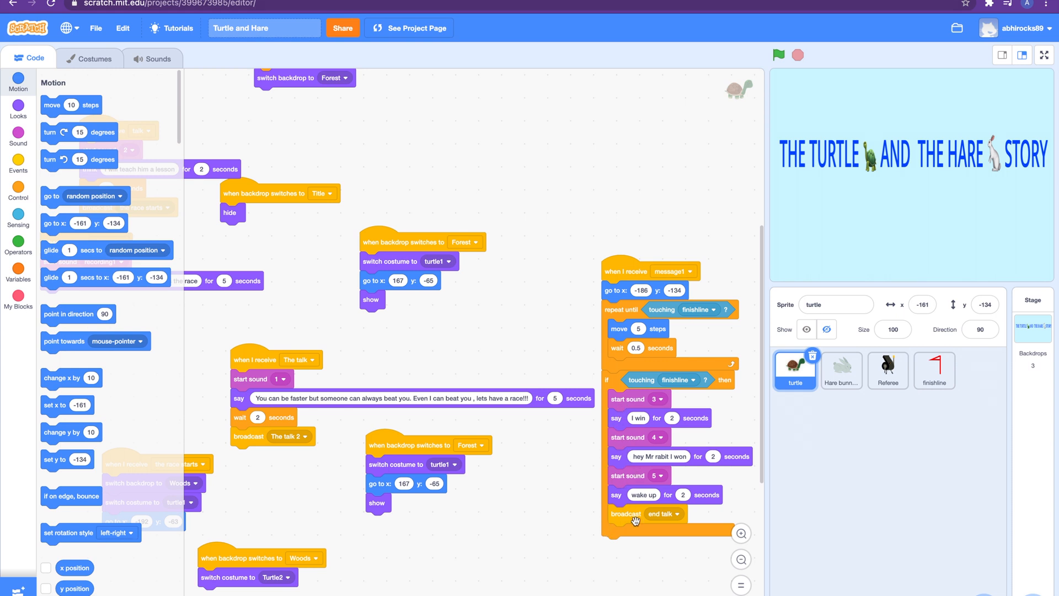
{"action": "mouse_move", "coordinate": [672, 467]}
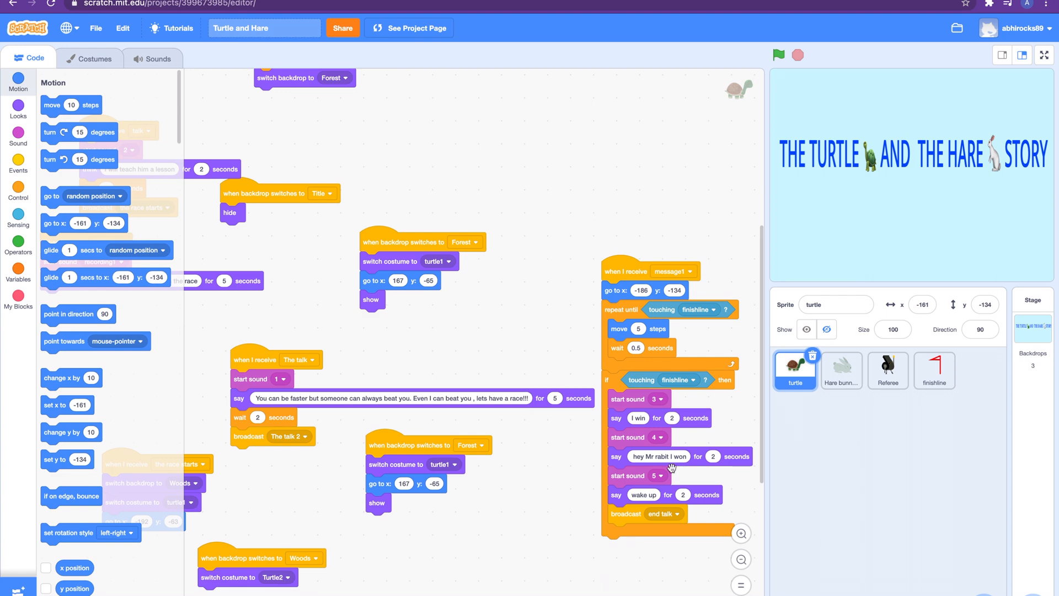
- Display the Hare bunny's race loop, end talk and The talk 2 scripts
{"action": "left_click", "coordinate": [841, 371]}
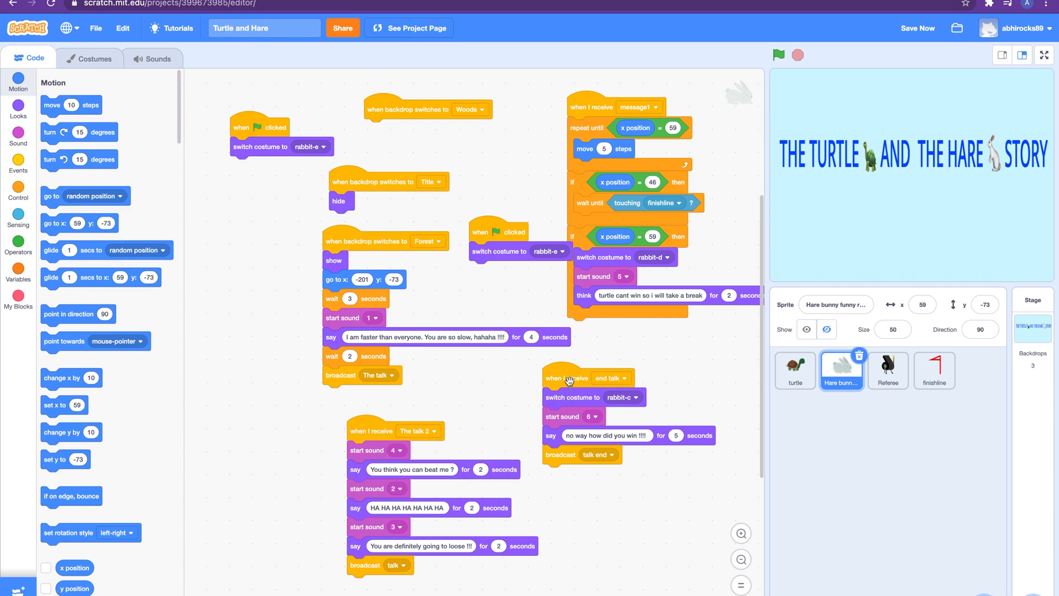
{"action": "mouse_move", "coordinate": [133, 225]}
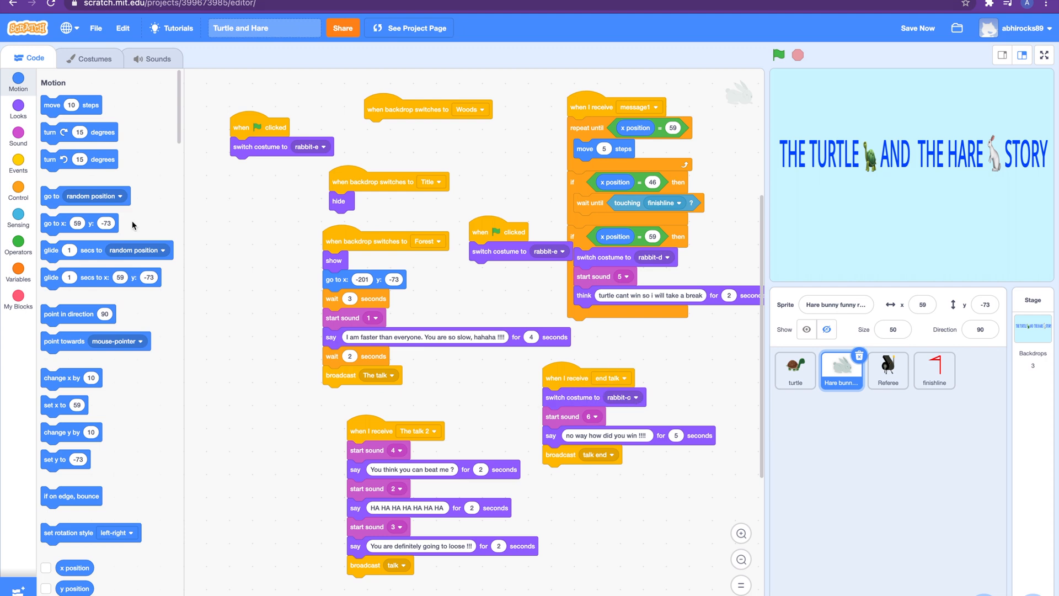
- Browse the Hare's costumes rabbit-a through rabbit-e, placing rabbit-d before rabbit-c
{"action": "left_click", "coordinate": [94, 58]}
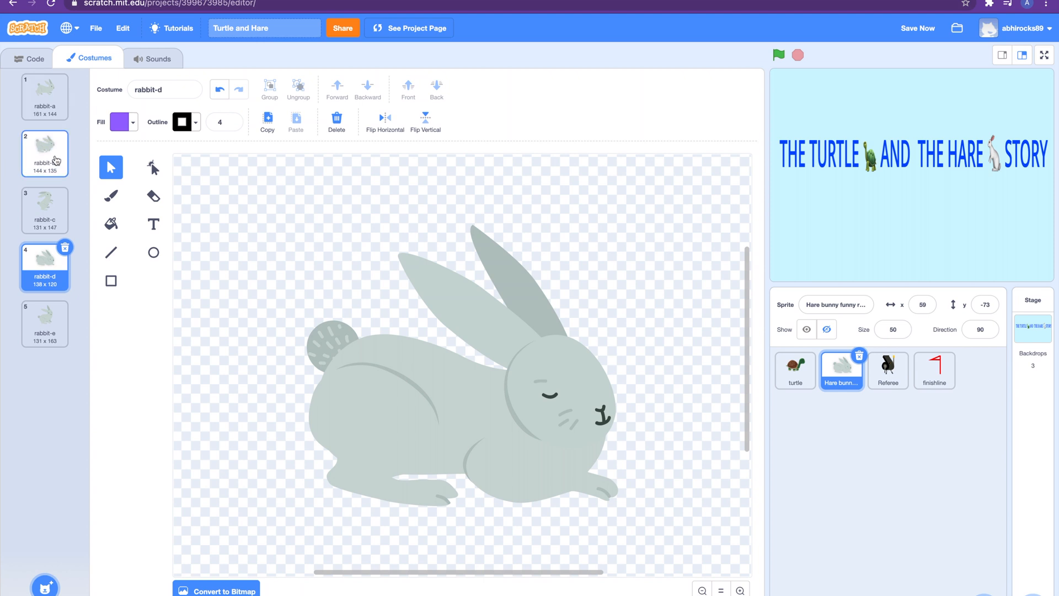
{"action": "left_click", "coordinate": [44, 209]}
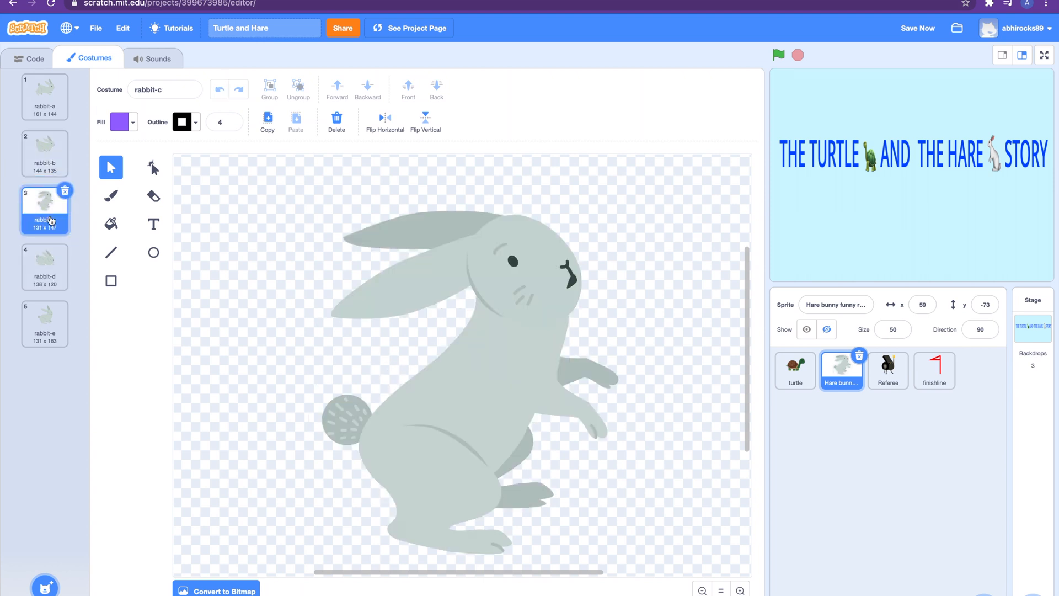
{"action": "left_click", "coordinate": [44, 266]}
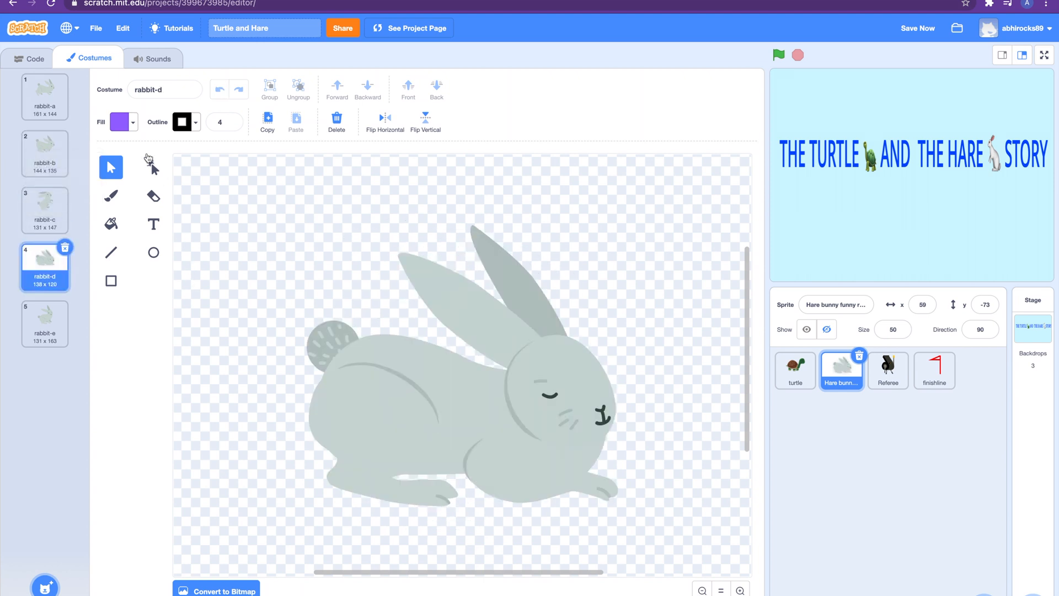
{"action": "left_click", "coordinate": [45, 96]}
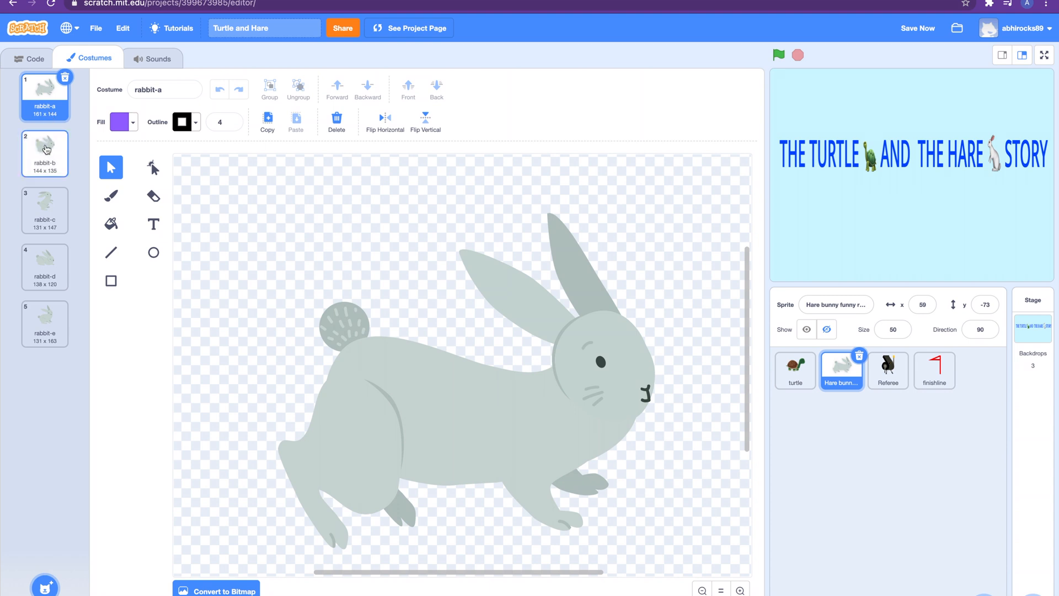
{"action": "left_click", "coordinate": [44, 153]}
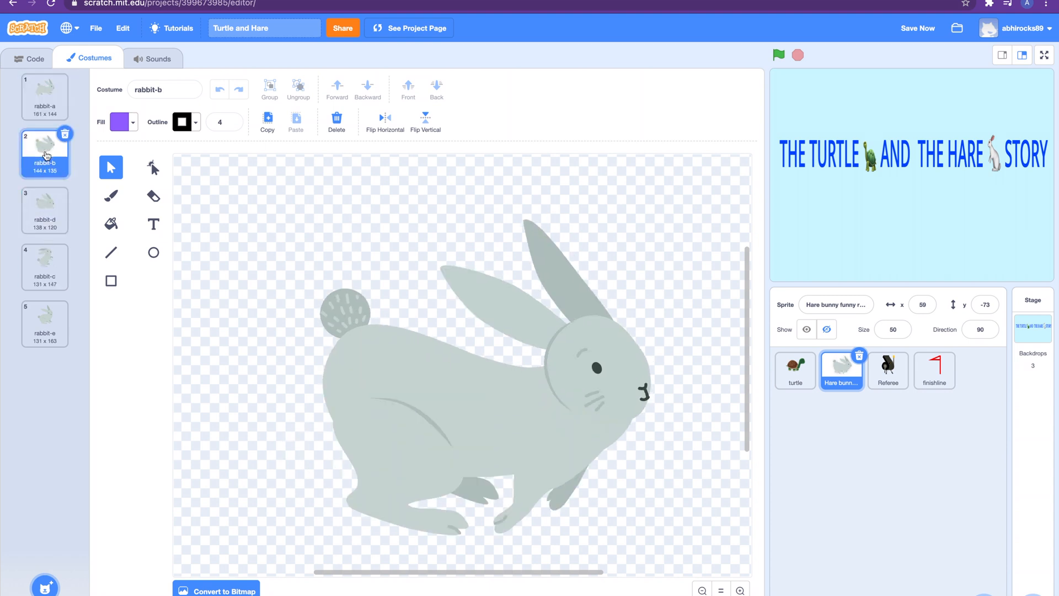
{"action": "left_click", "coordinate": [44, 265]}
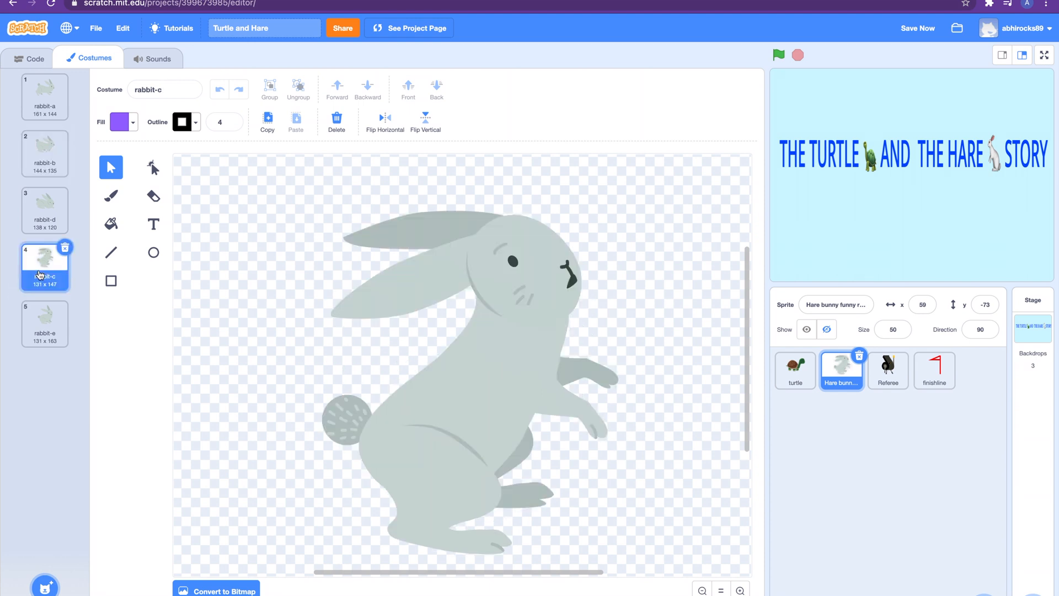
{"action": "left_click", "coordinate": [44, 210]}
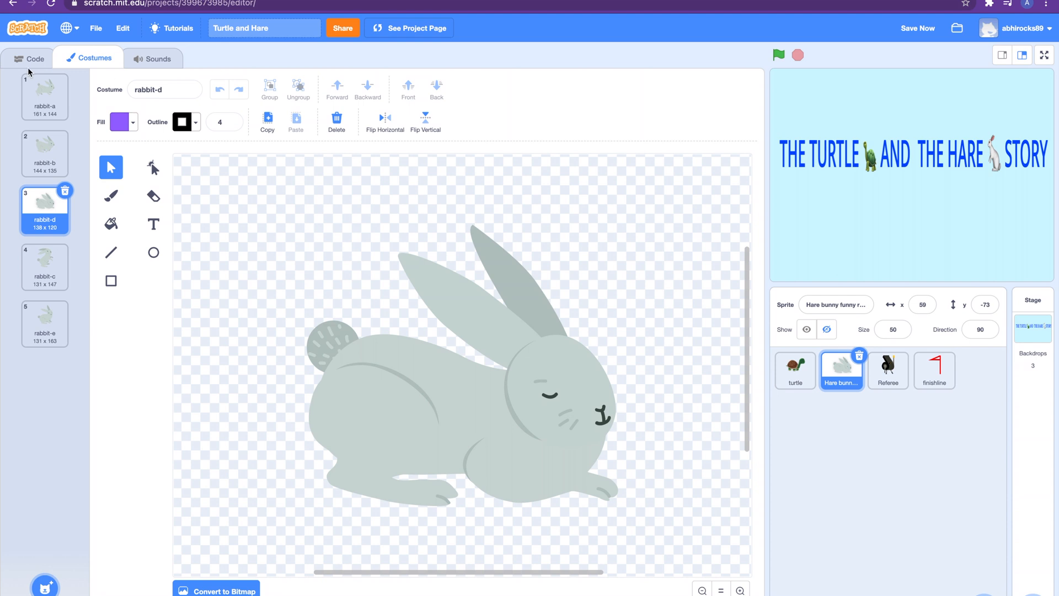
- Leave the costumes for the Hare's green-flag, Forest, race loop and end talk scripts
{"action": "left_click", "coordinate": [30, 59]}
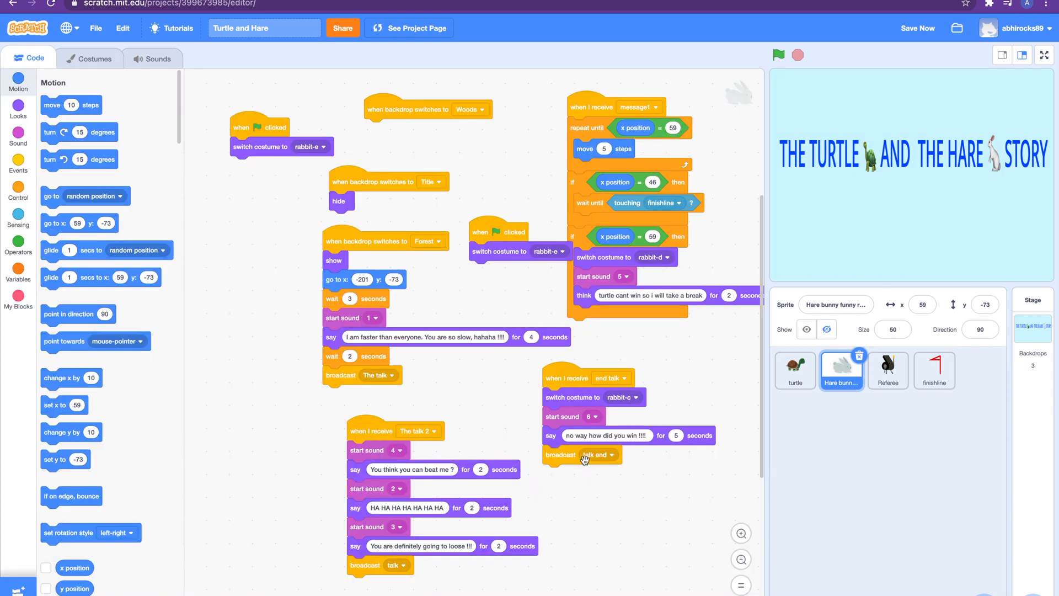
{"action": "mouse_move", "coordinate": [574, 440]}
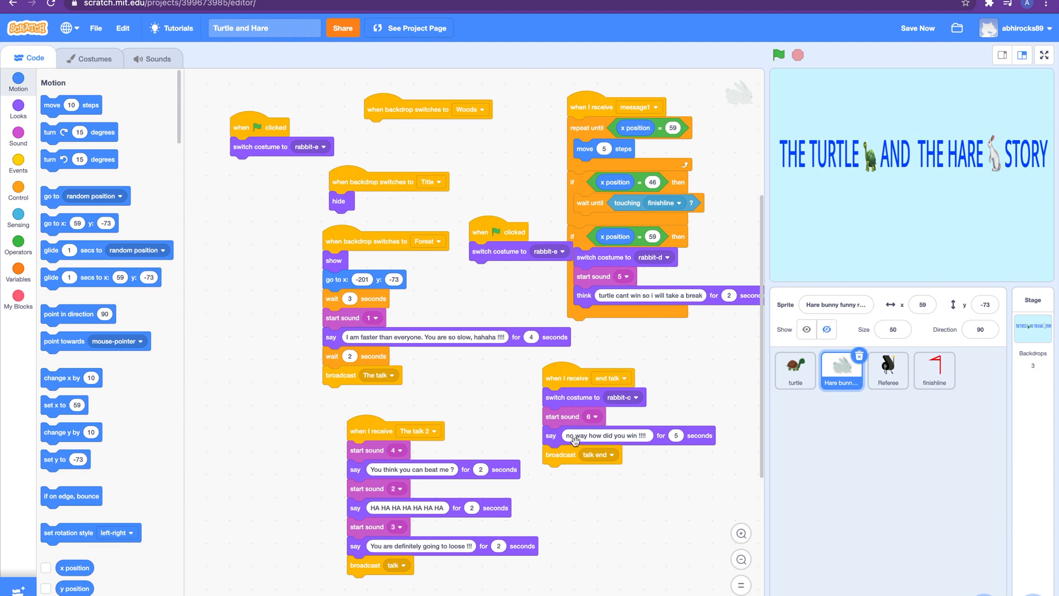
{"action": "mouse_move", "coordinate": [748, 478]}
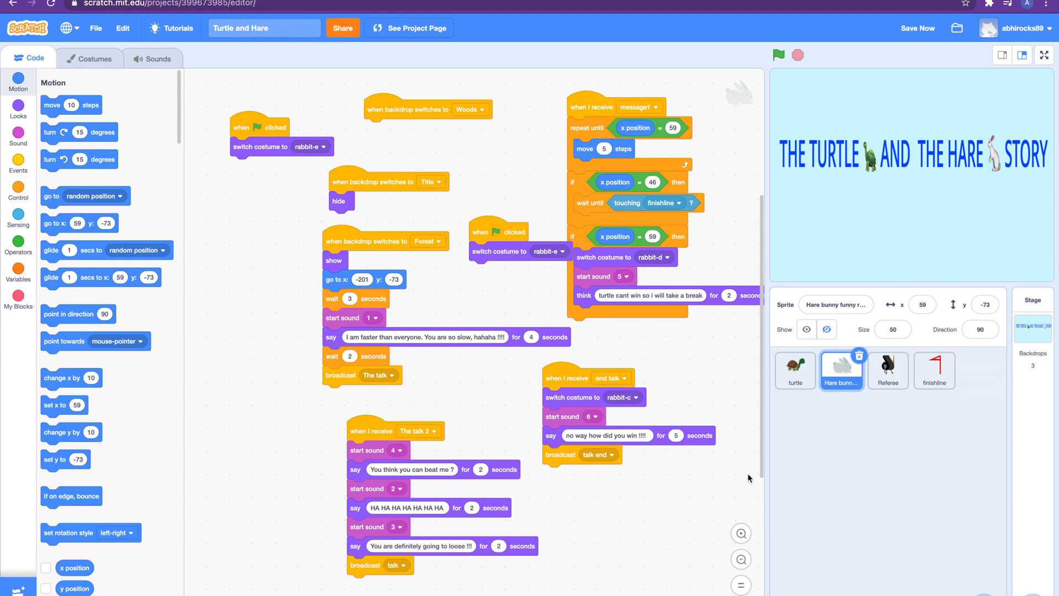
{"action": "left_click", "coordinate": [934, 370]}
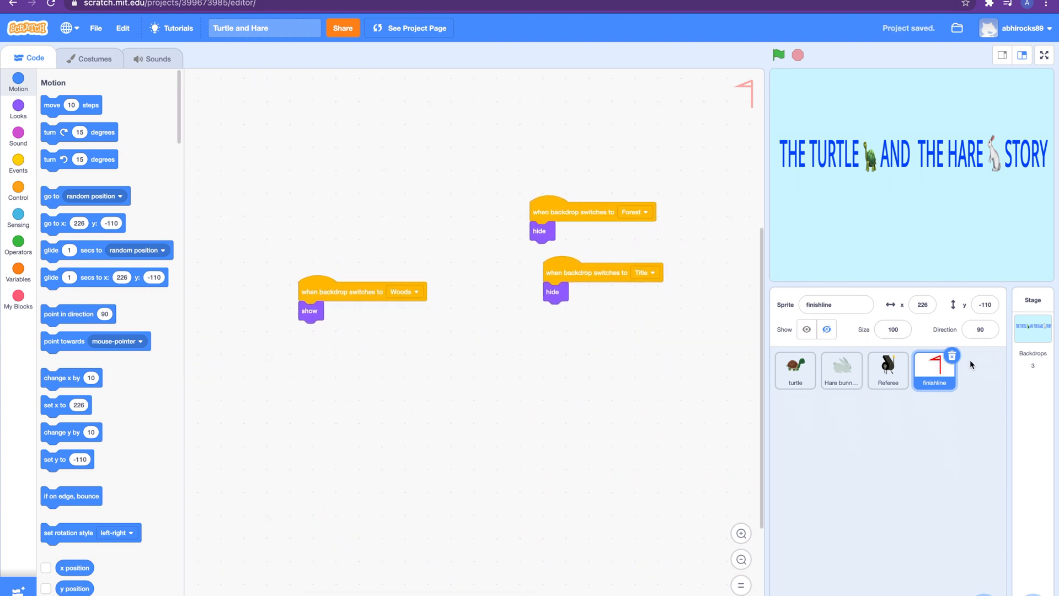
{"action": "mouse_move", "coordinate": [984, 480]}
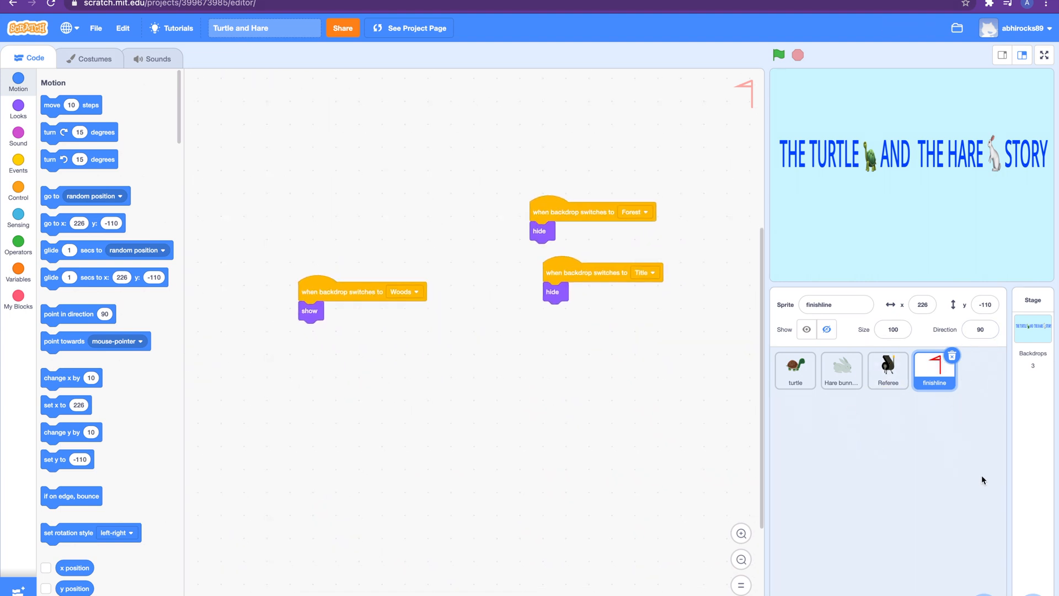
{"action": "mouse_move", "coordinate": [961, 435]}
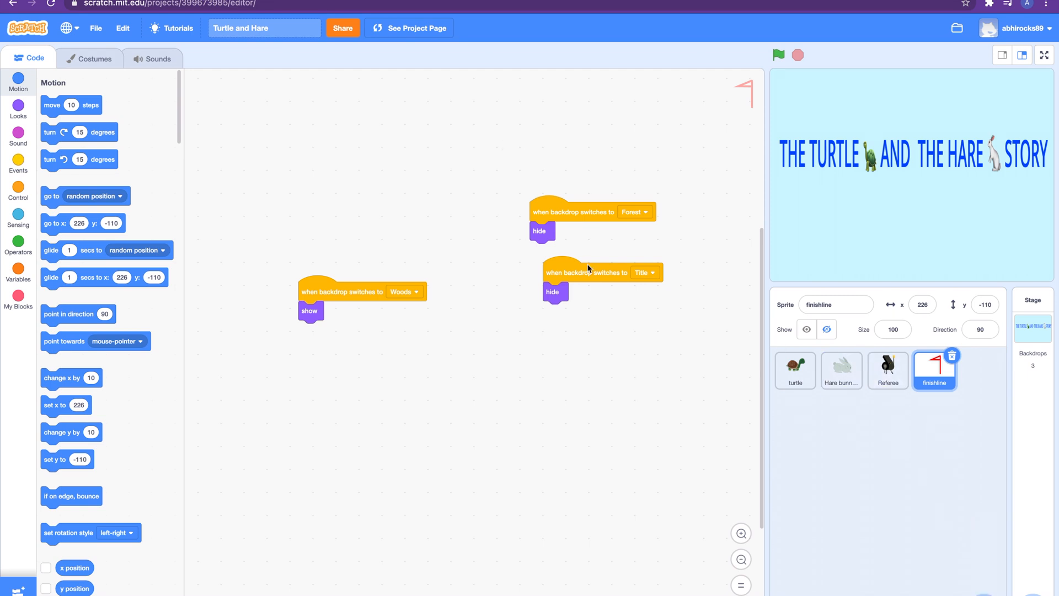
{"action": "left_click", "coordinate": [795, 370]}
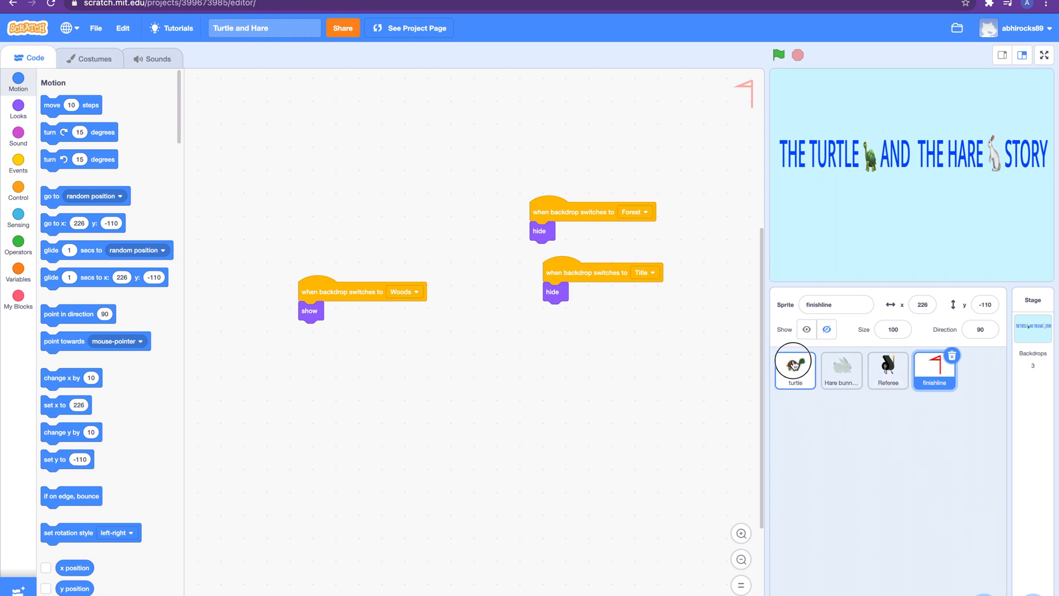
{"action": "left_click", "coordinate": [794, 368]}
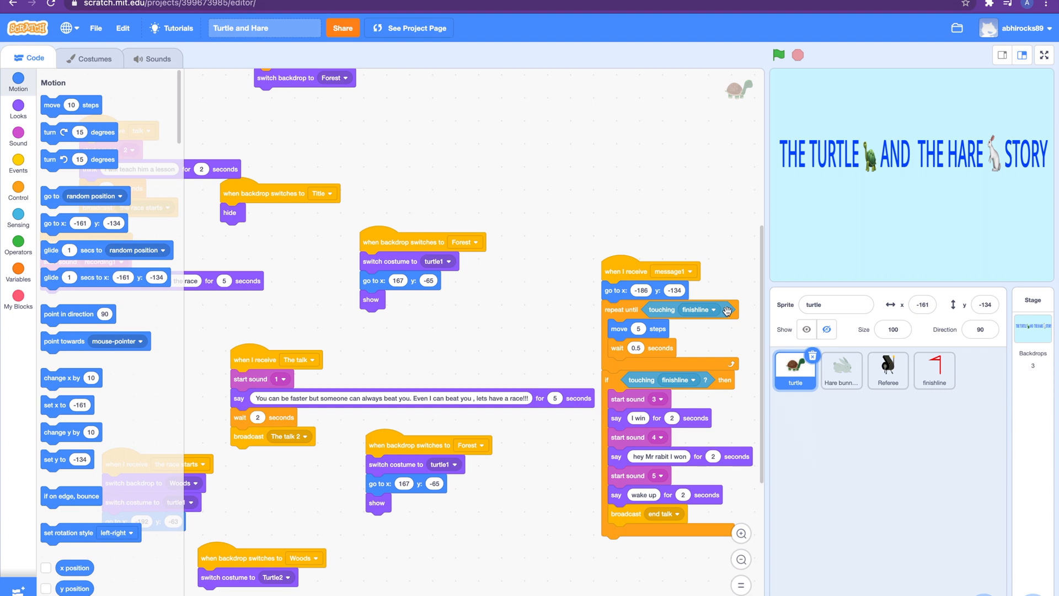
{"action": "left_click", "coordinate": [840, 370]}
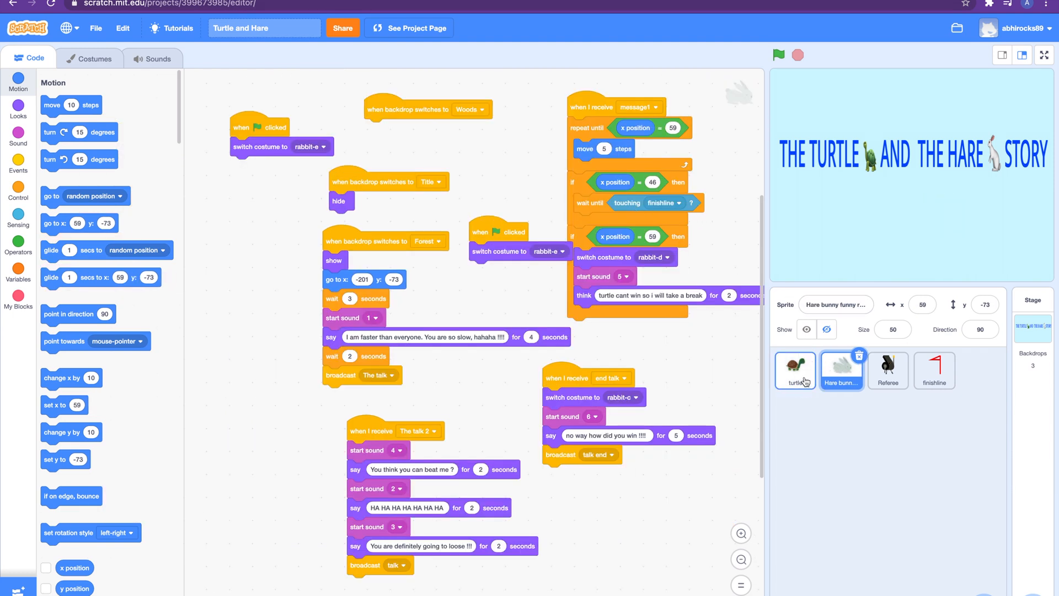
{"action": "left_click", "coordinate": [934, 370]}
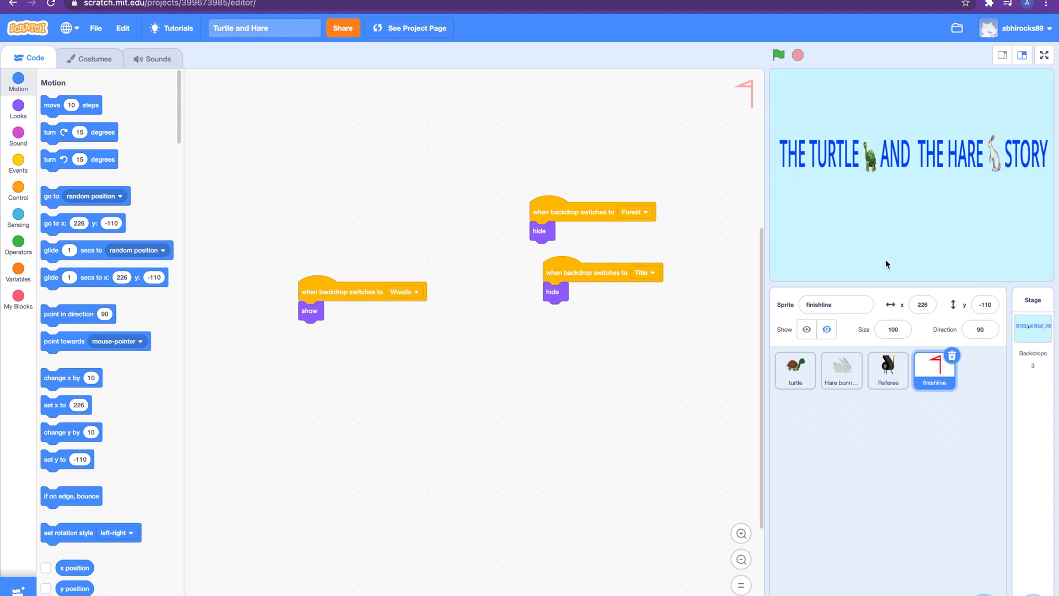
{"action": "mouse_move", "coordinate": [911, 358]}
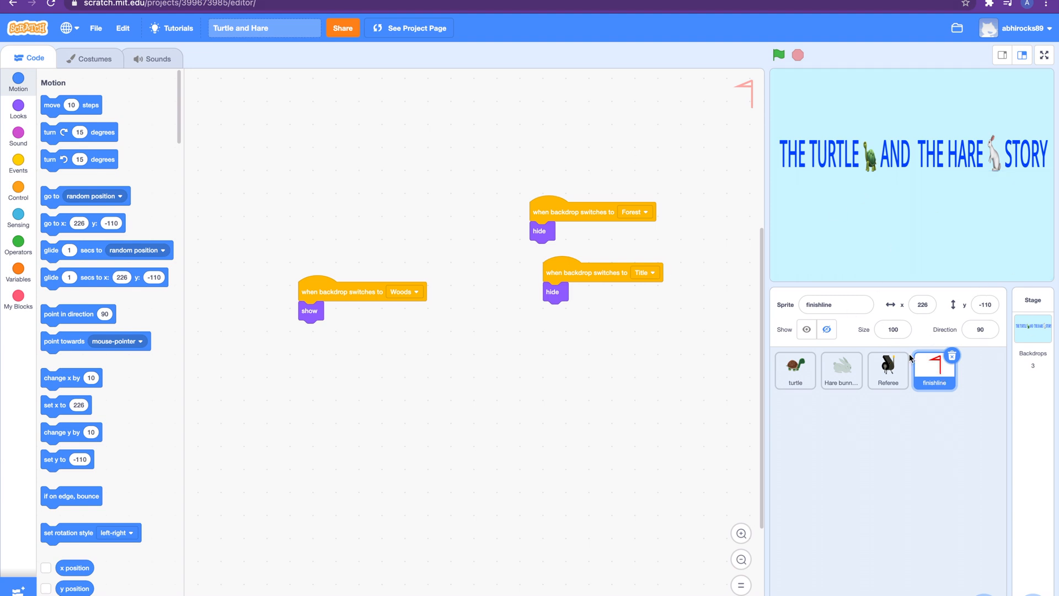
{"action": "left_click", "coordinate": [841, 370]}
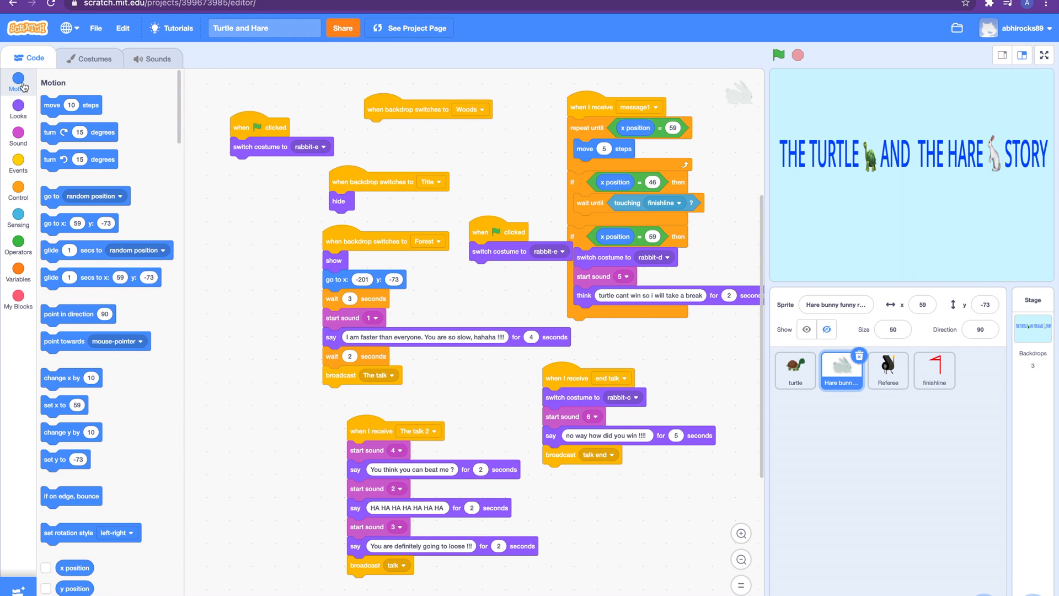
- Browse the Looks block category, then the Events blocks in the palette
{"action": "left_click", "coordinate": [18, 111]}
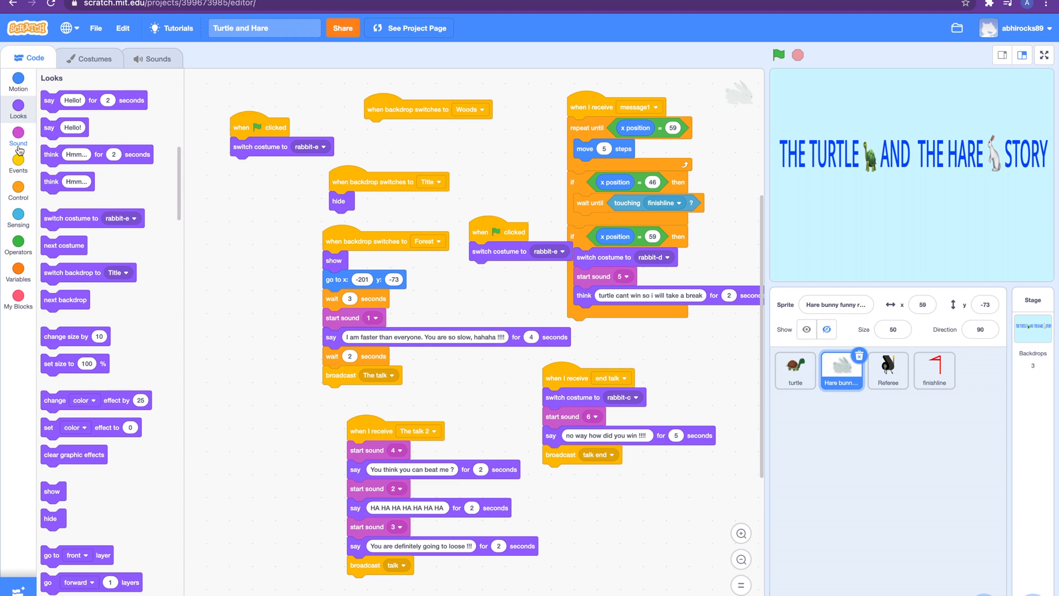
{"action": "left_click", "coordinate": [19, 162]}
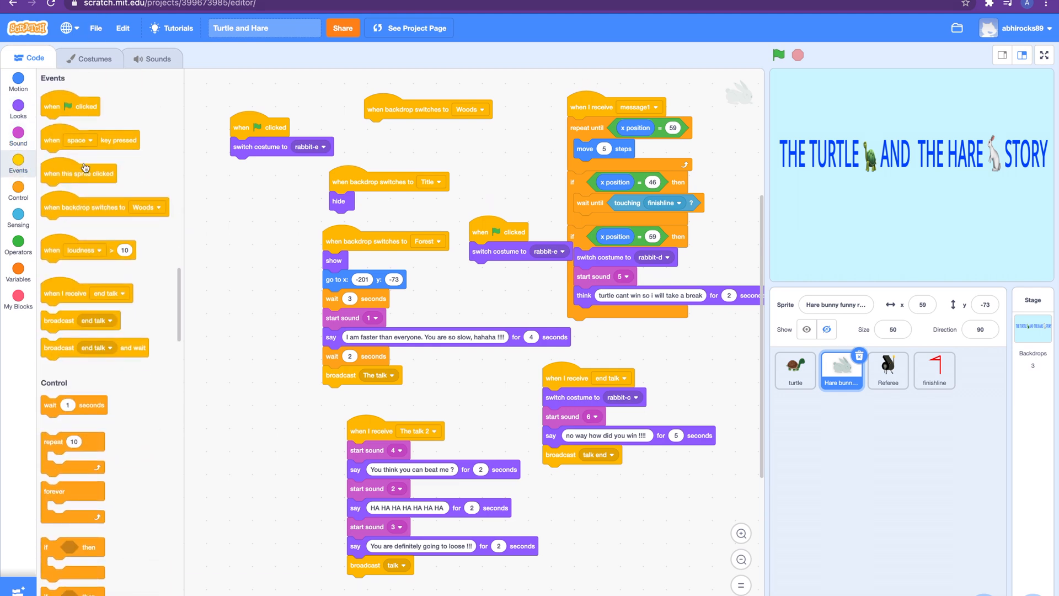